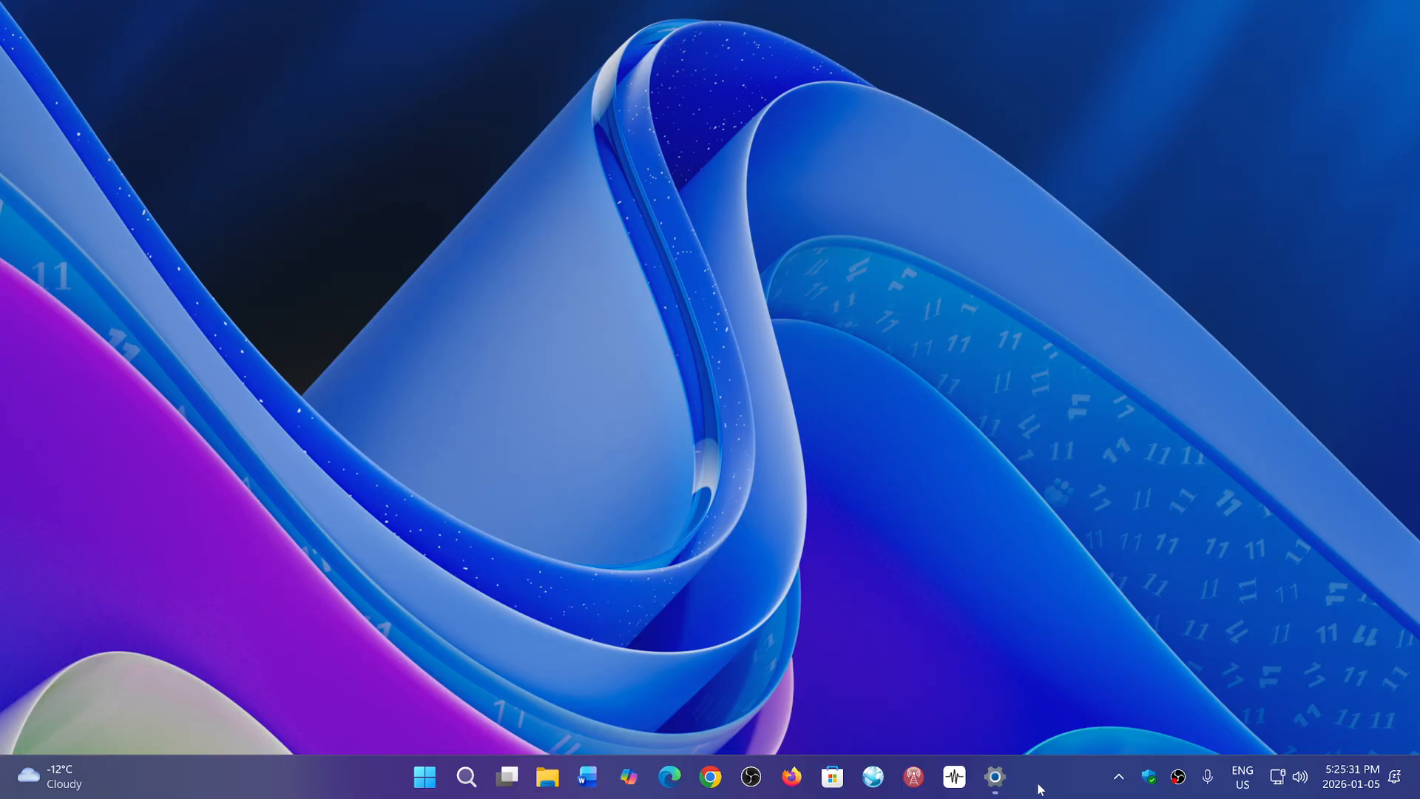
pyautogui.moveTo(606, 623)
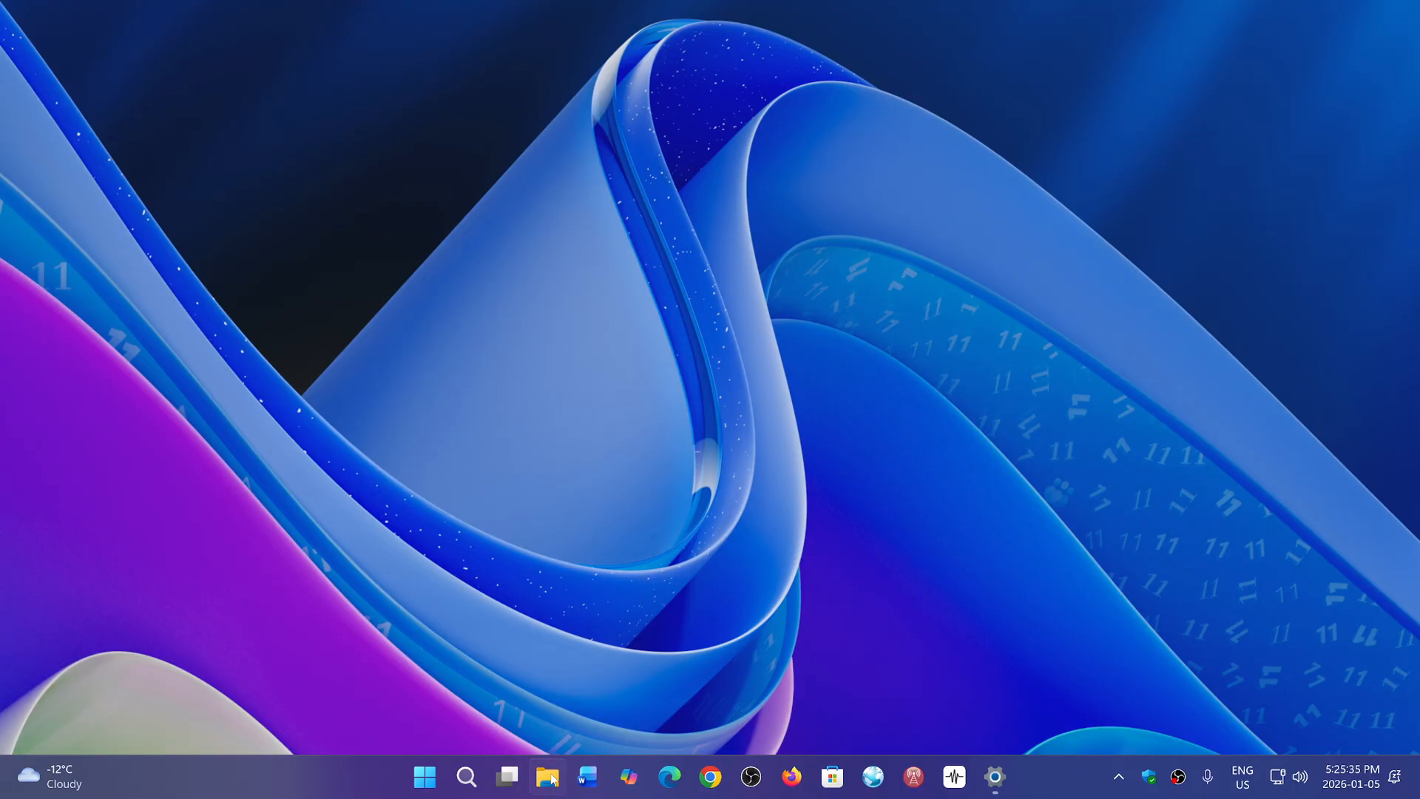
# Launch File Explorer from the taskbar to its Home page of quick access folders.
pyautogui.click(546, 776)
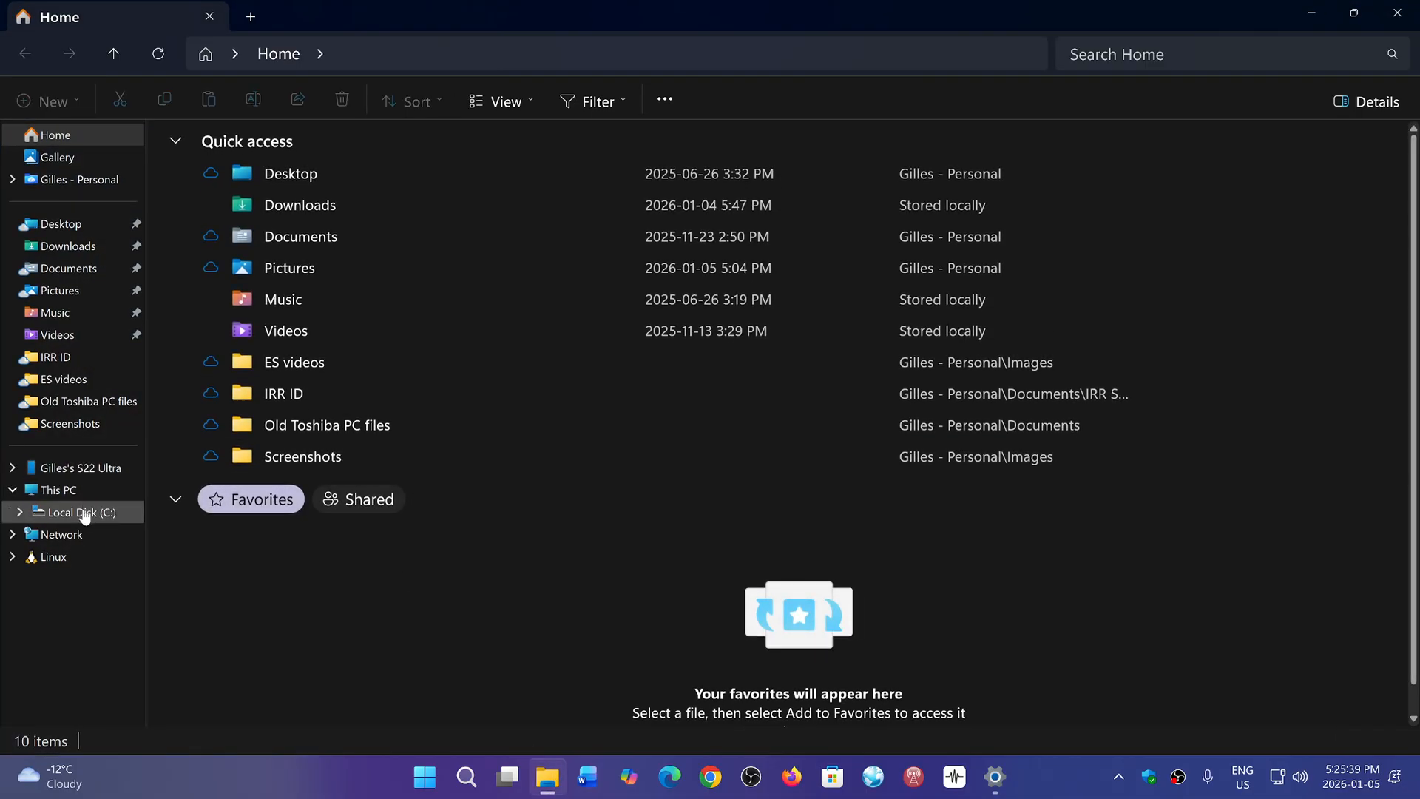
# Check Local Disk (C:) properties: 296 GB used, 167 GB free, then dismiss the dialog.
pyautogui.click(80, 514)
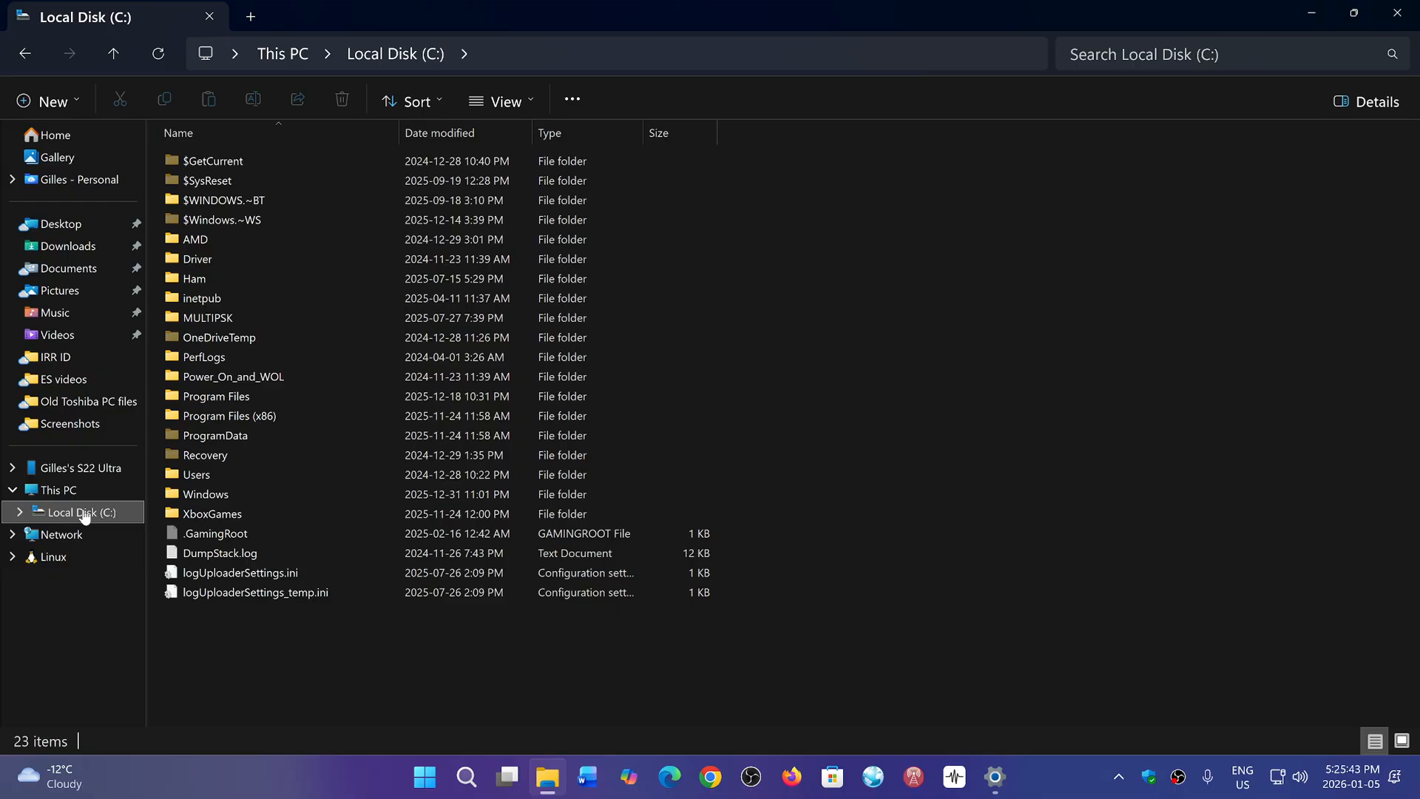
pyautogui.rightClick(73, 512)
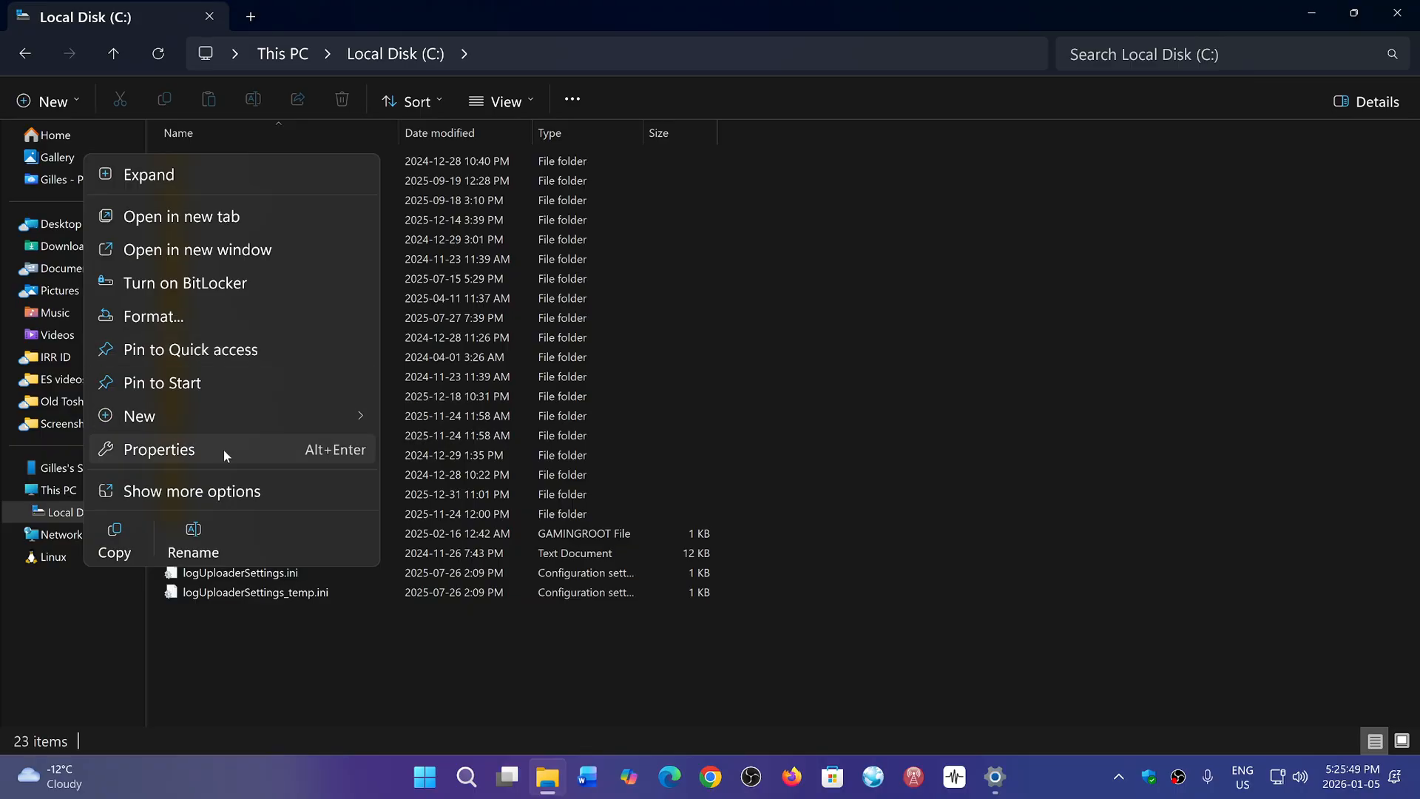
pyautogui.click(159, 450)
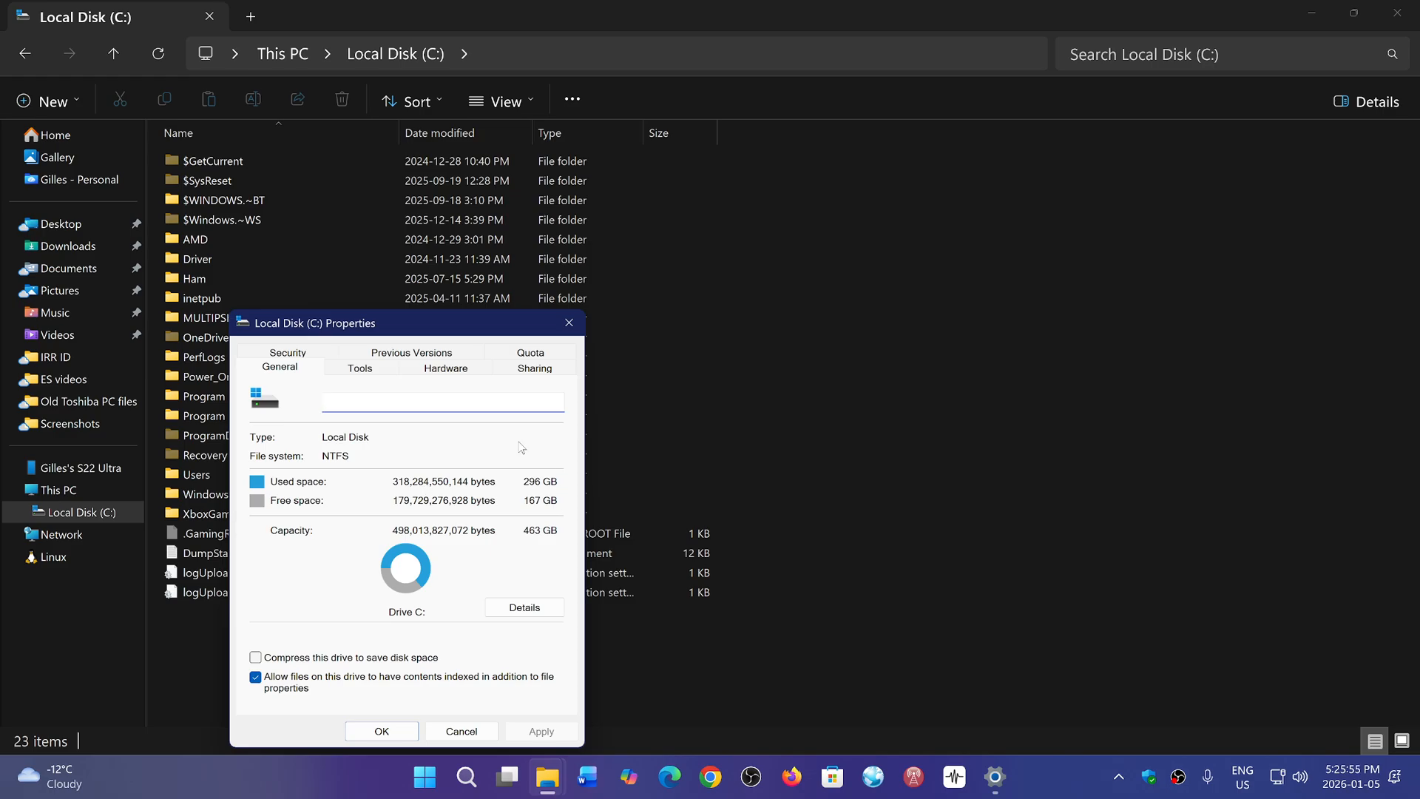
pyautogui.moveTo(542, 502)
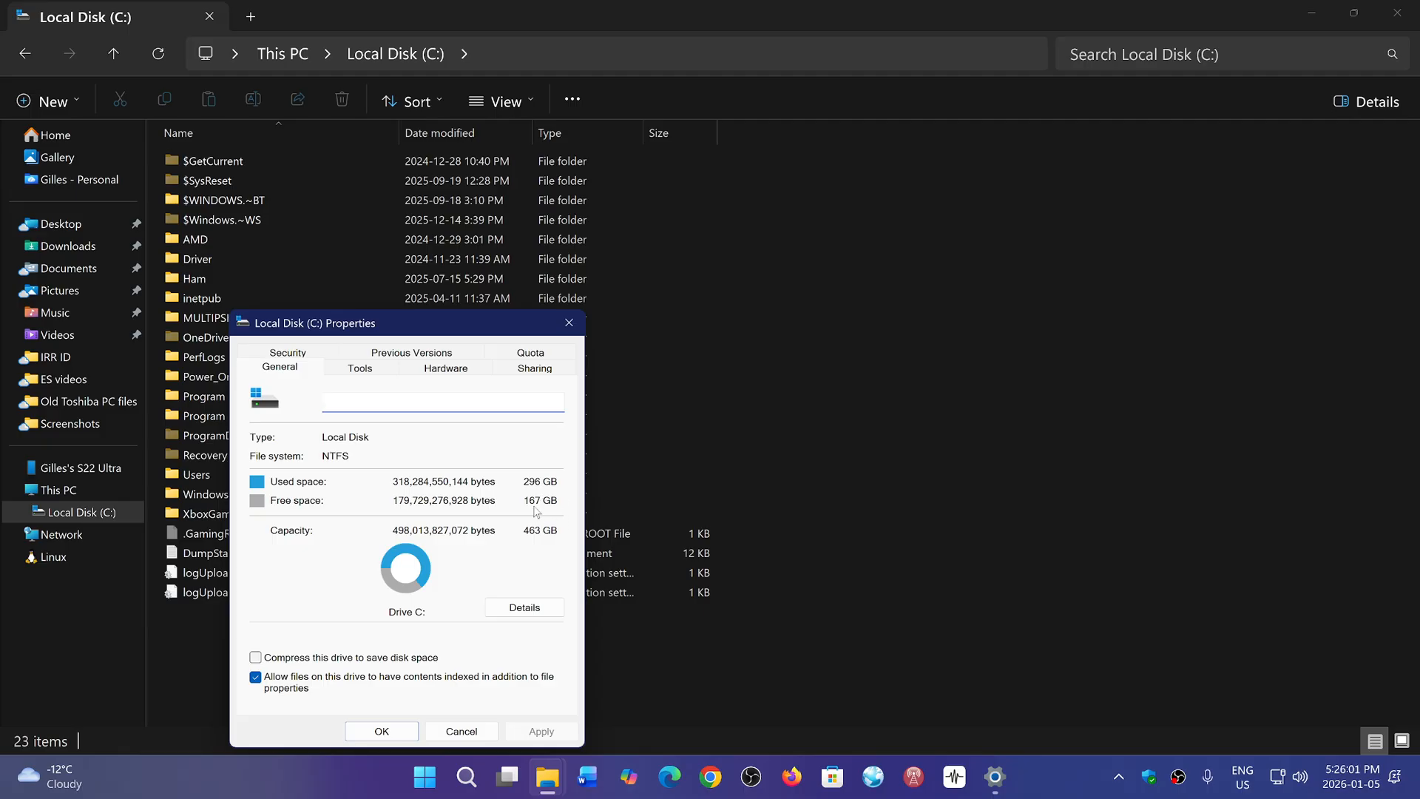
pyautogui.click(443, 400)
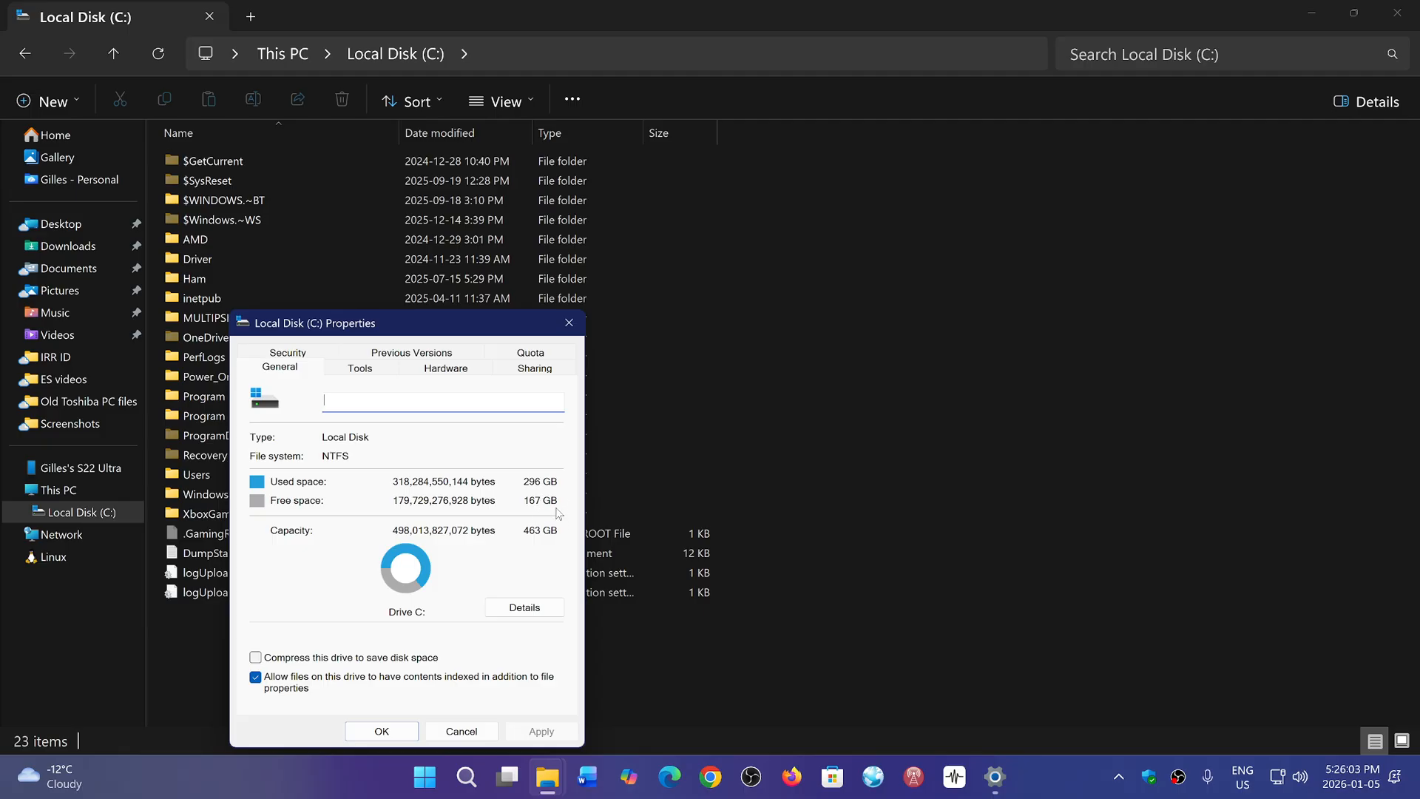
pyautogui.moveTo(562, 342)
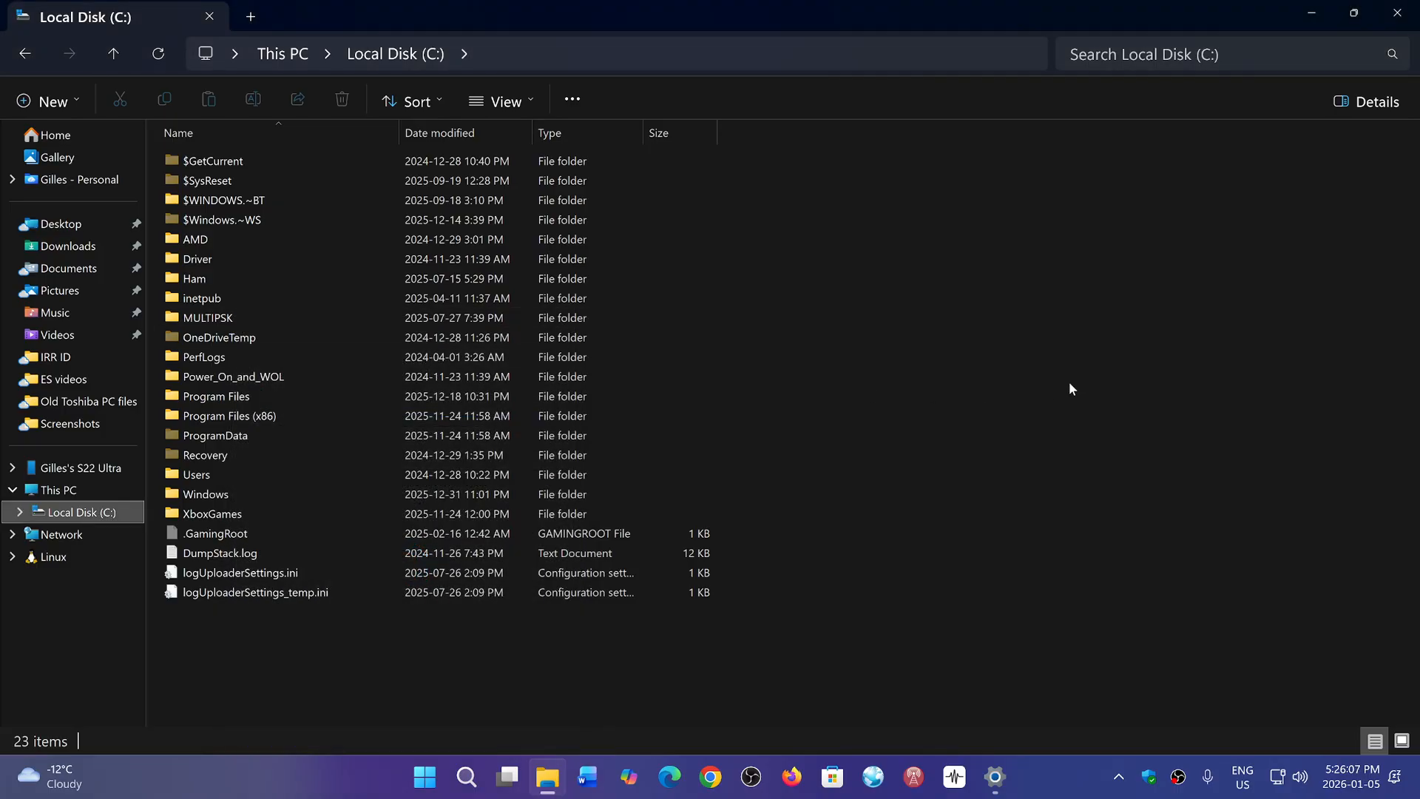
pyautogui.moveTo(1399, 13)
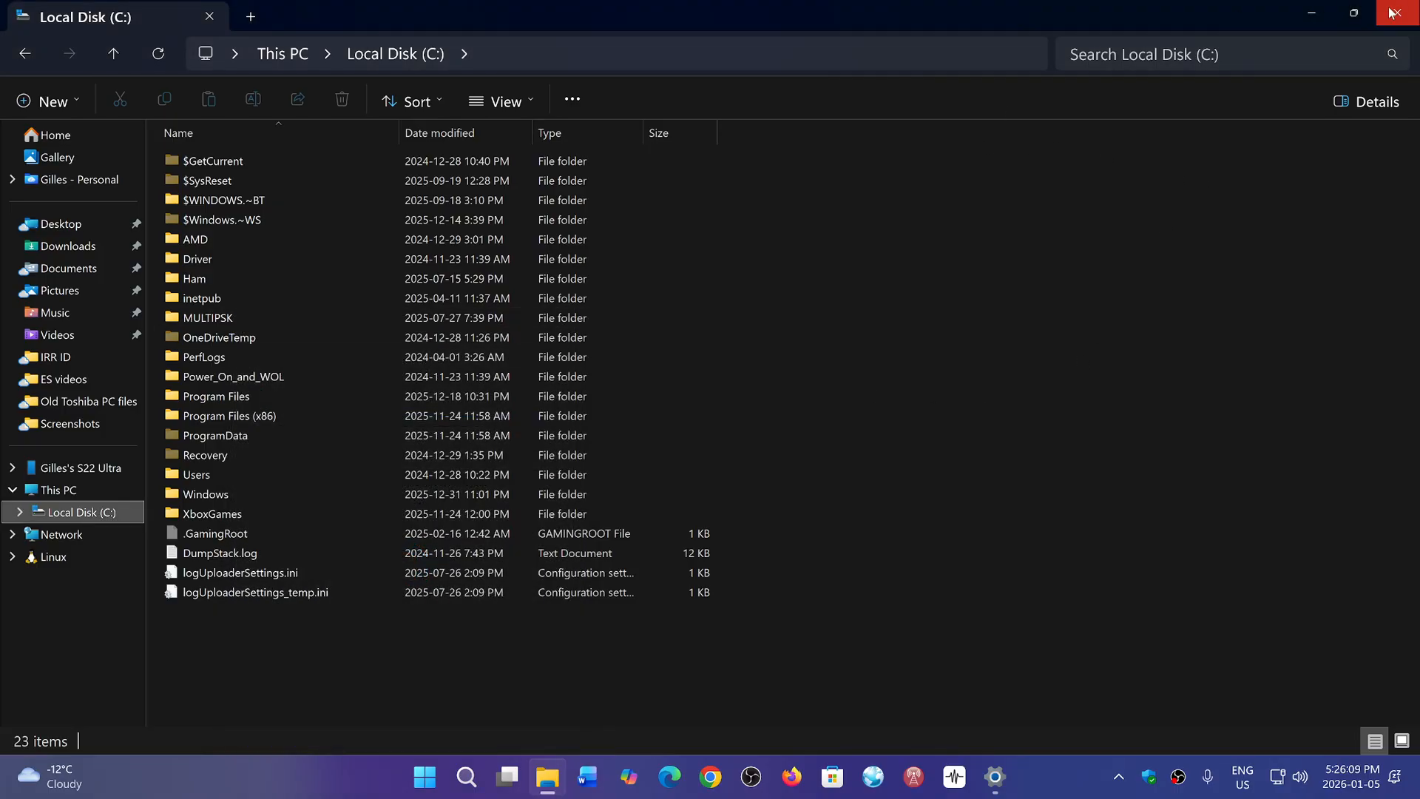
# Close File Explorer and bring up the Storage page for Local Disk (C:) in Settings.
pyautogui.click(1395, 13)
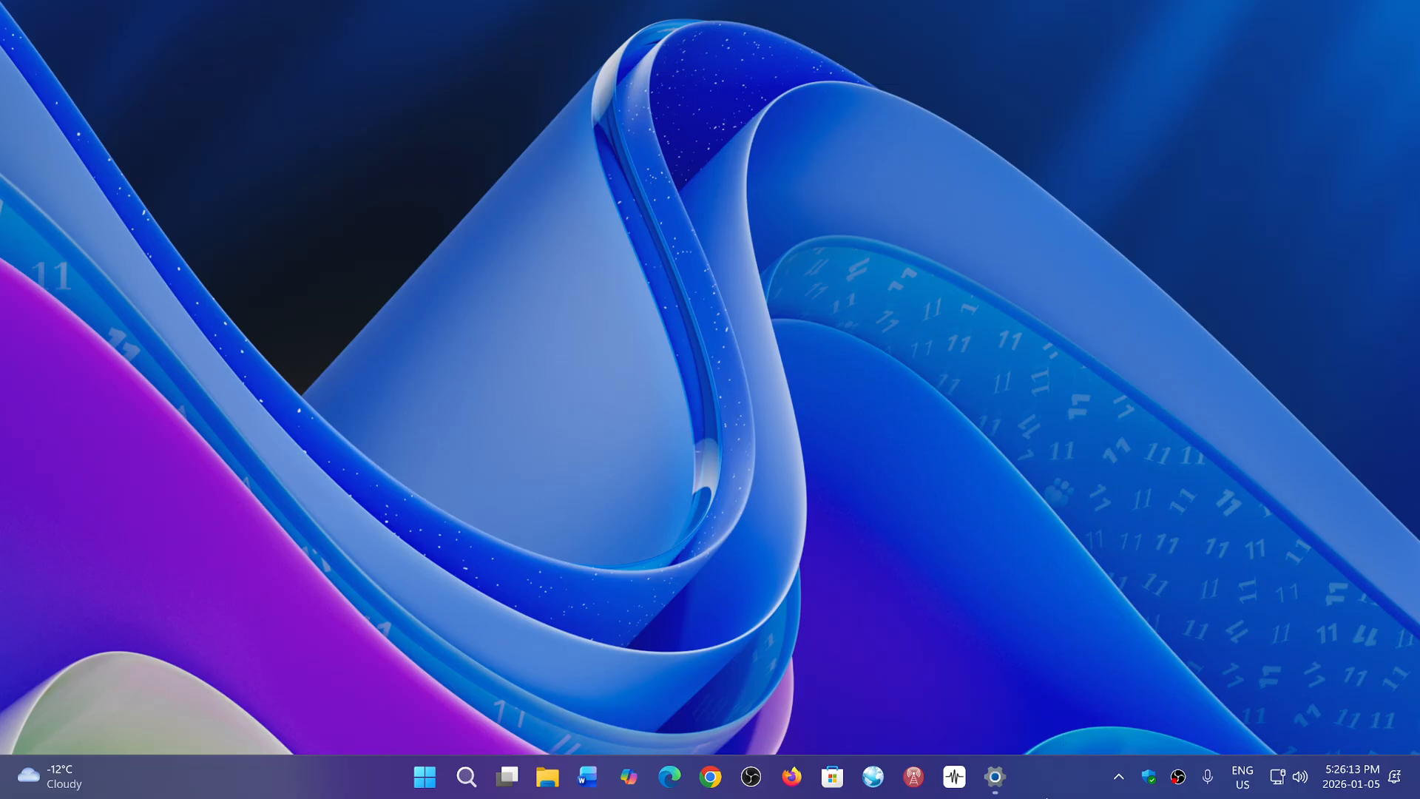
pyautogui.click(994, 777)
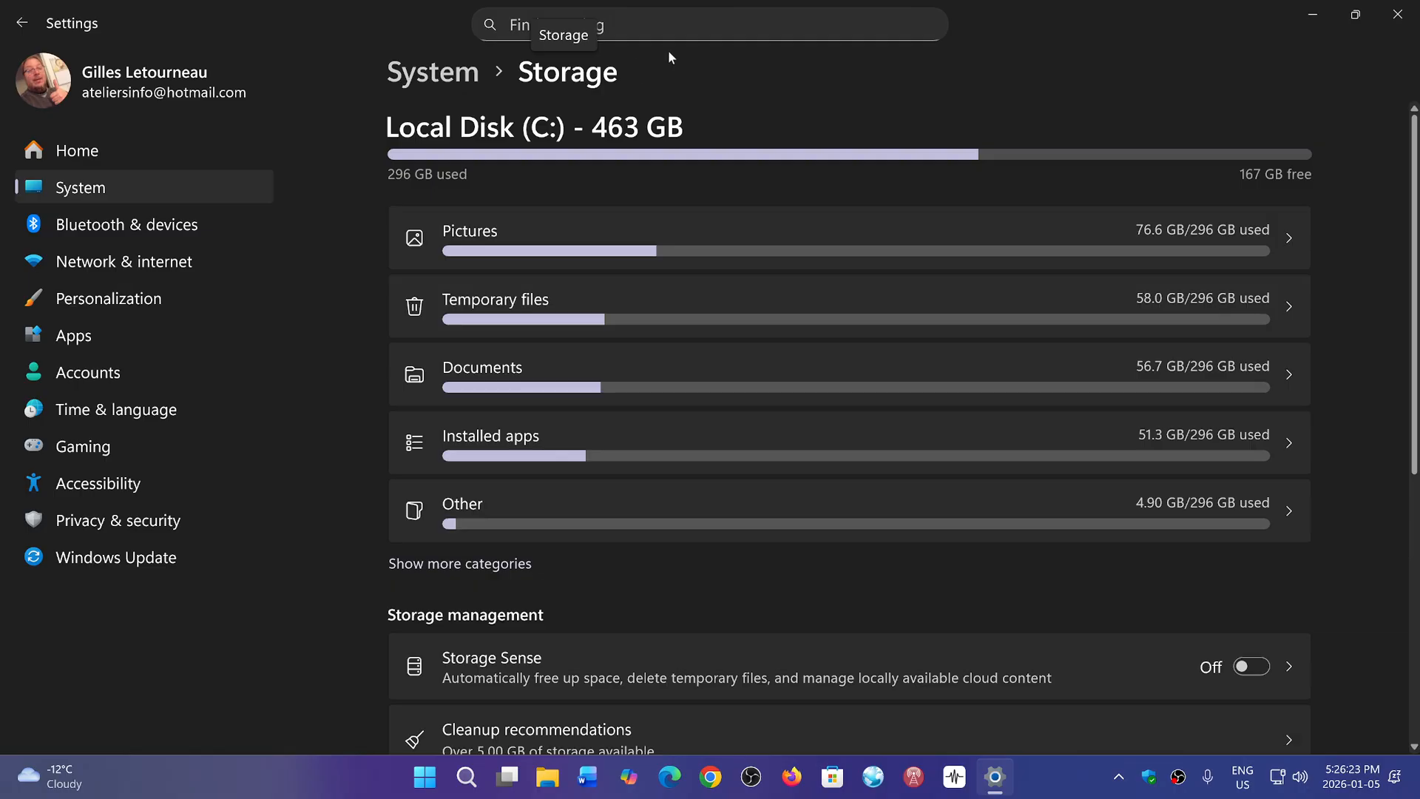
pyautogui.moveTo(927, 537)
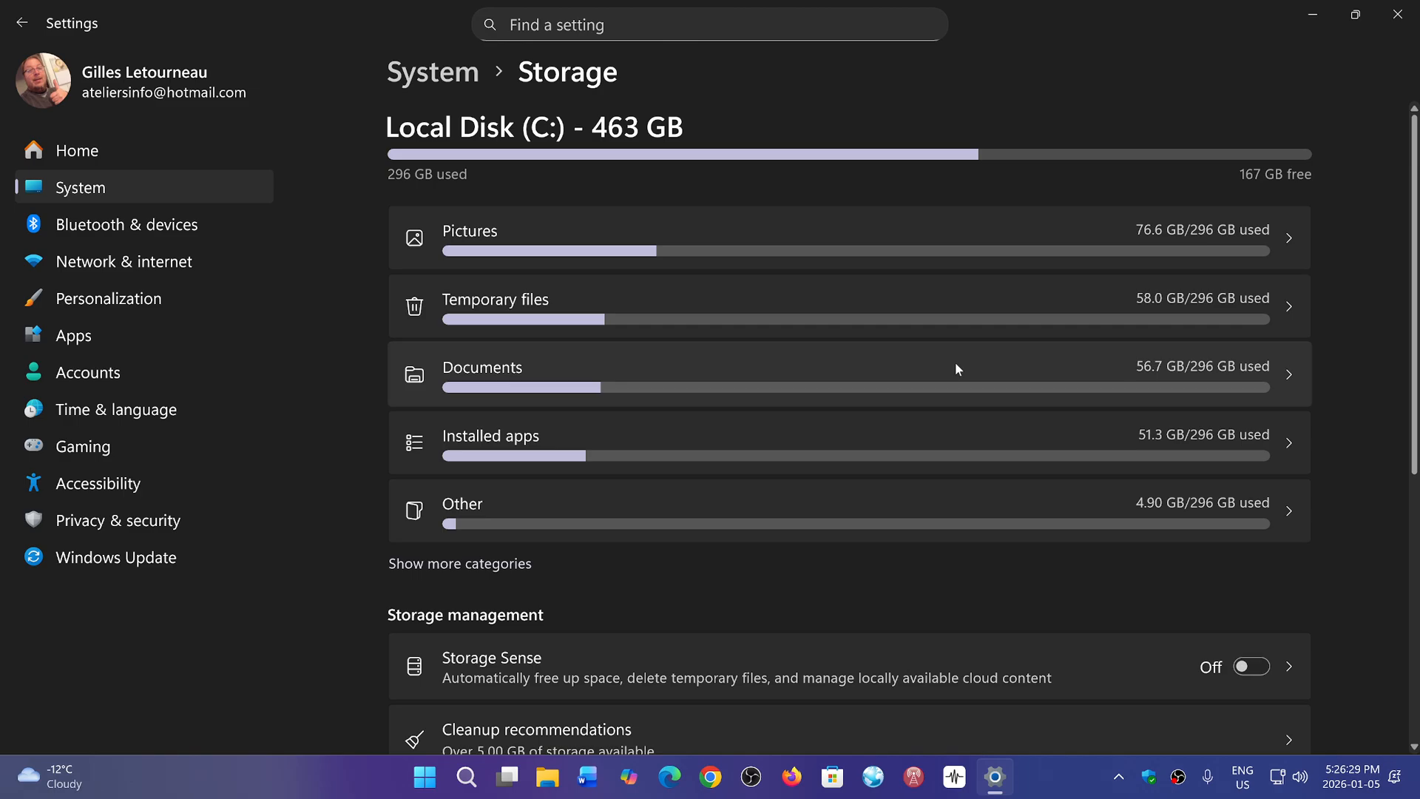
pyautogui.moveTo(990, 236)
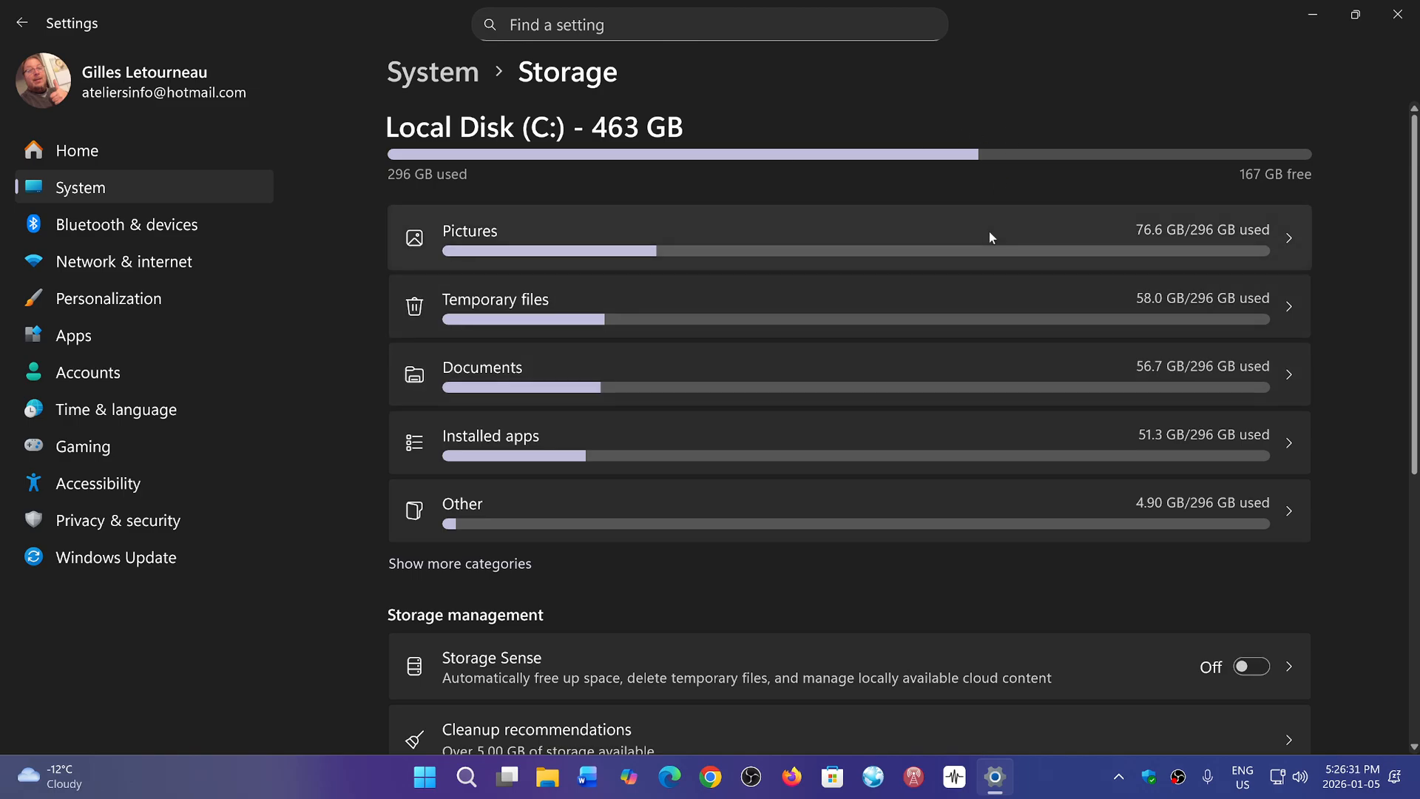
pyautogui.moveTo(934, 500)
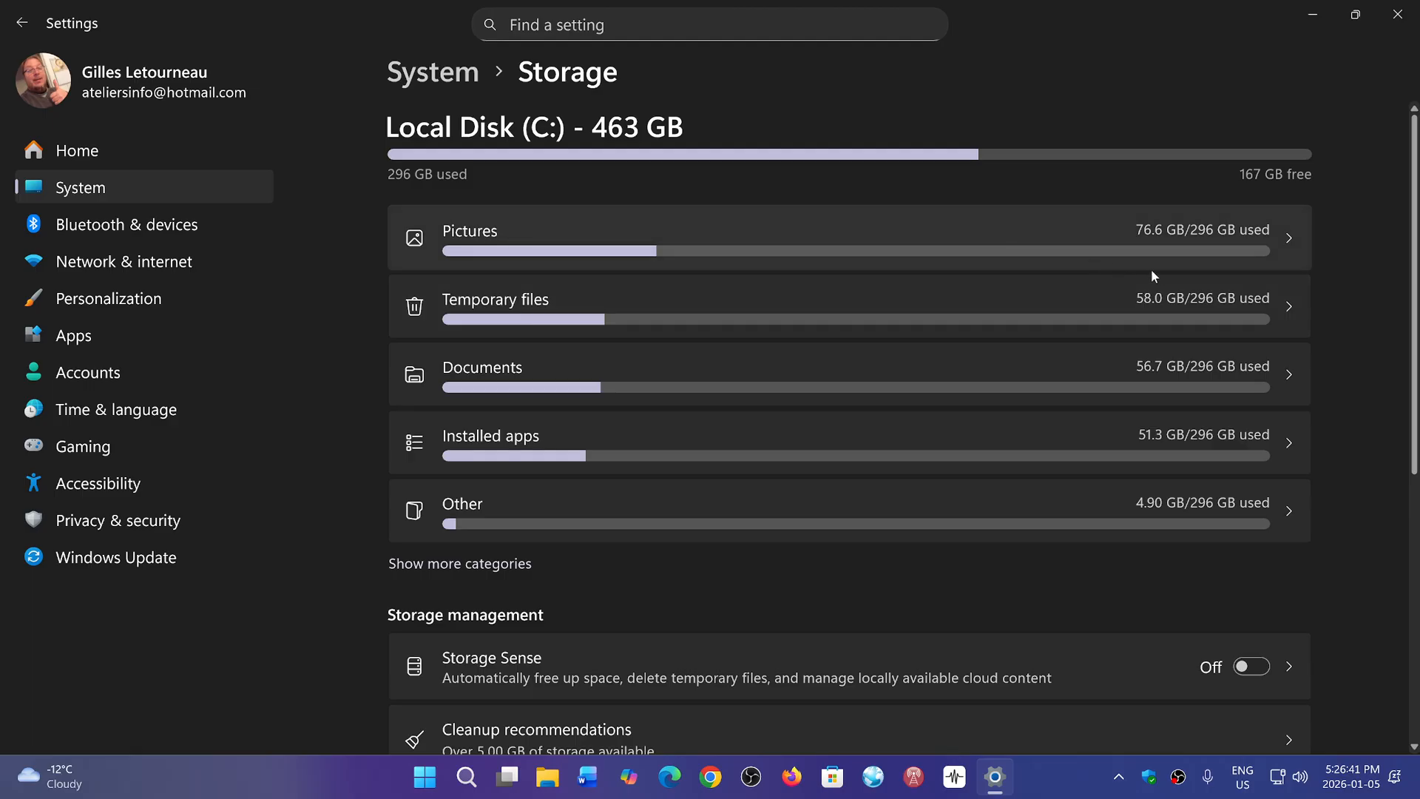
pyautogui.moveTo(1084, 308)
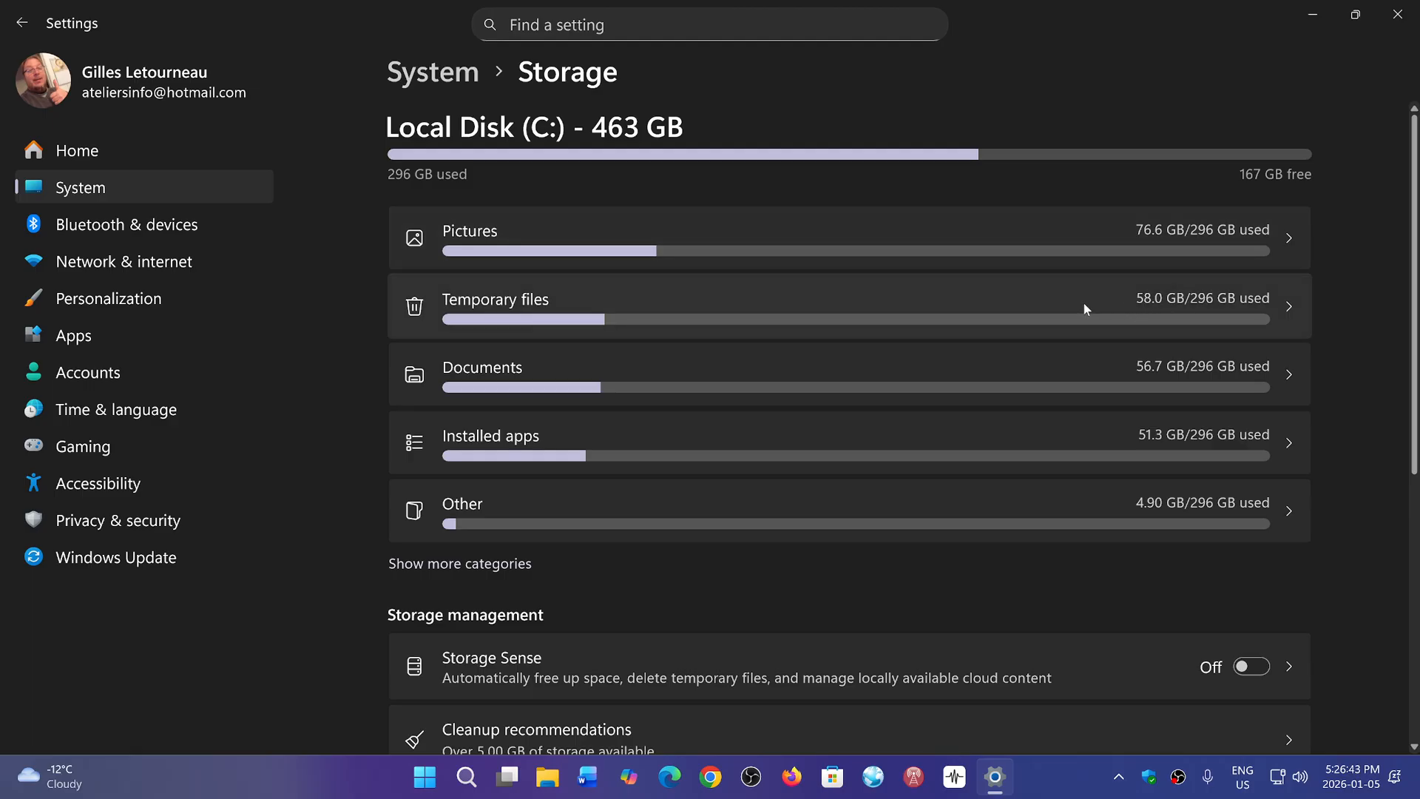
# View the temporary files breakdown and include Recycle Bin, totalling 26.8 GB selected.
pyautogui.click(494, 301)
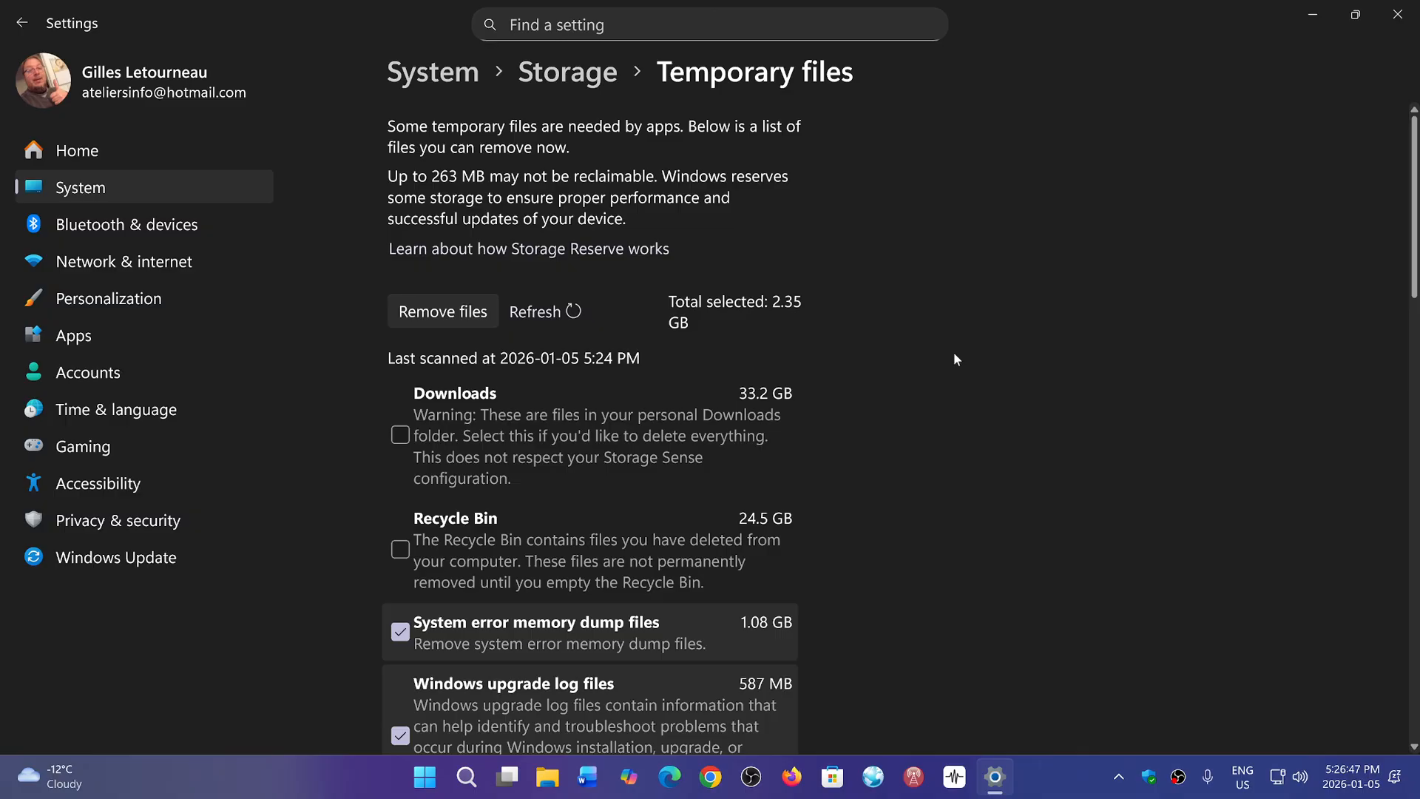
pyautogui.moveTo(811, 441)
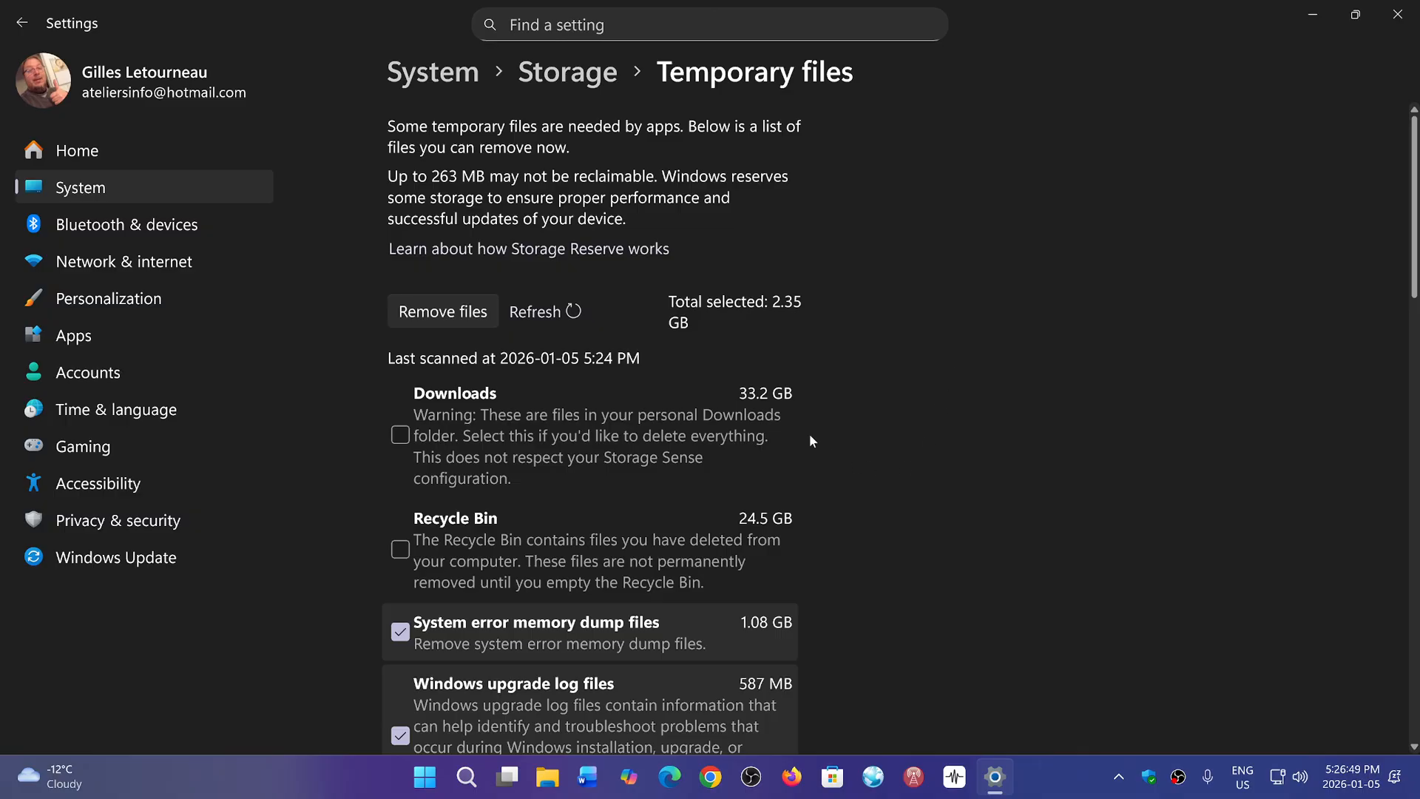
pyautogui.moveTo(915, 384)
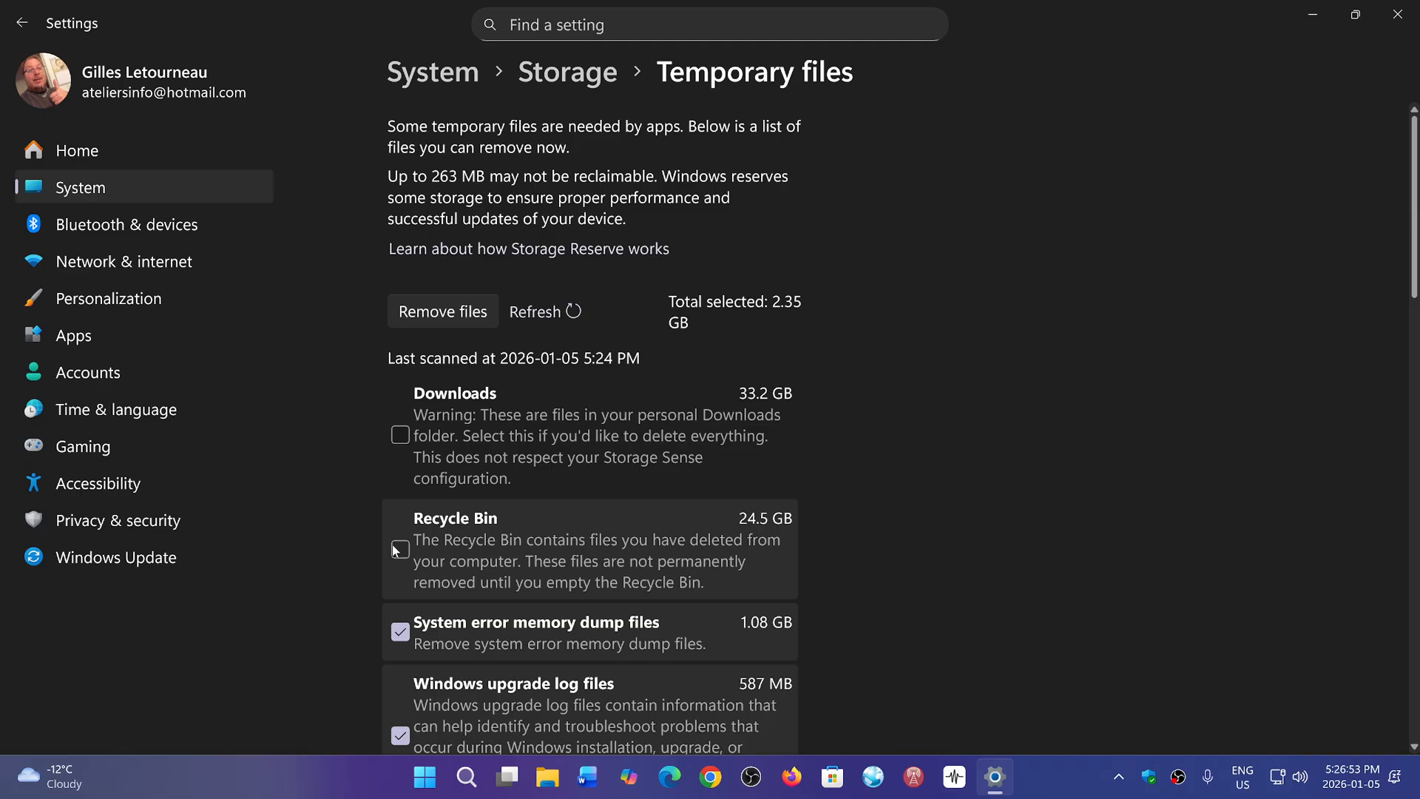
pyautogui.click(401, 549)
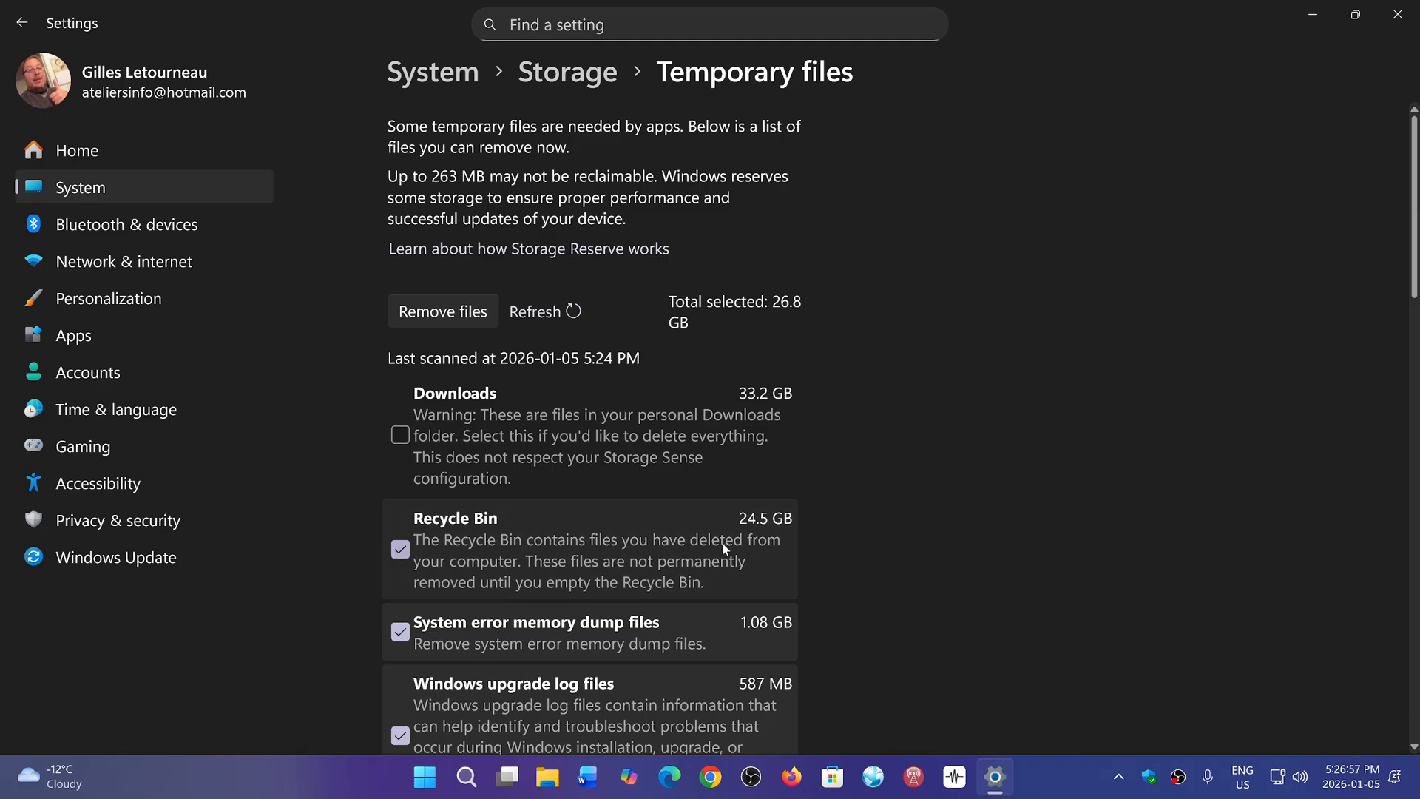
# Scroll through the temporary files list to review the 26.8 GB selection, Downloads unchecked.
pyautogui.scroll(-3)
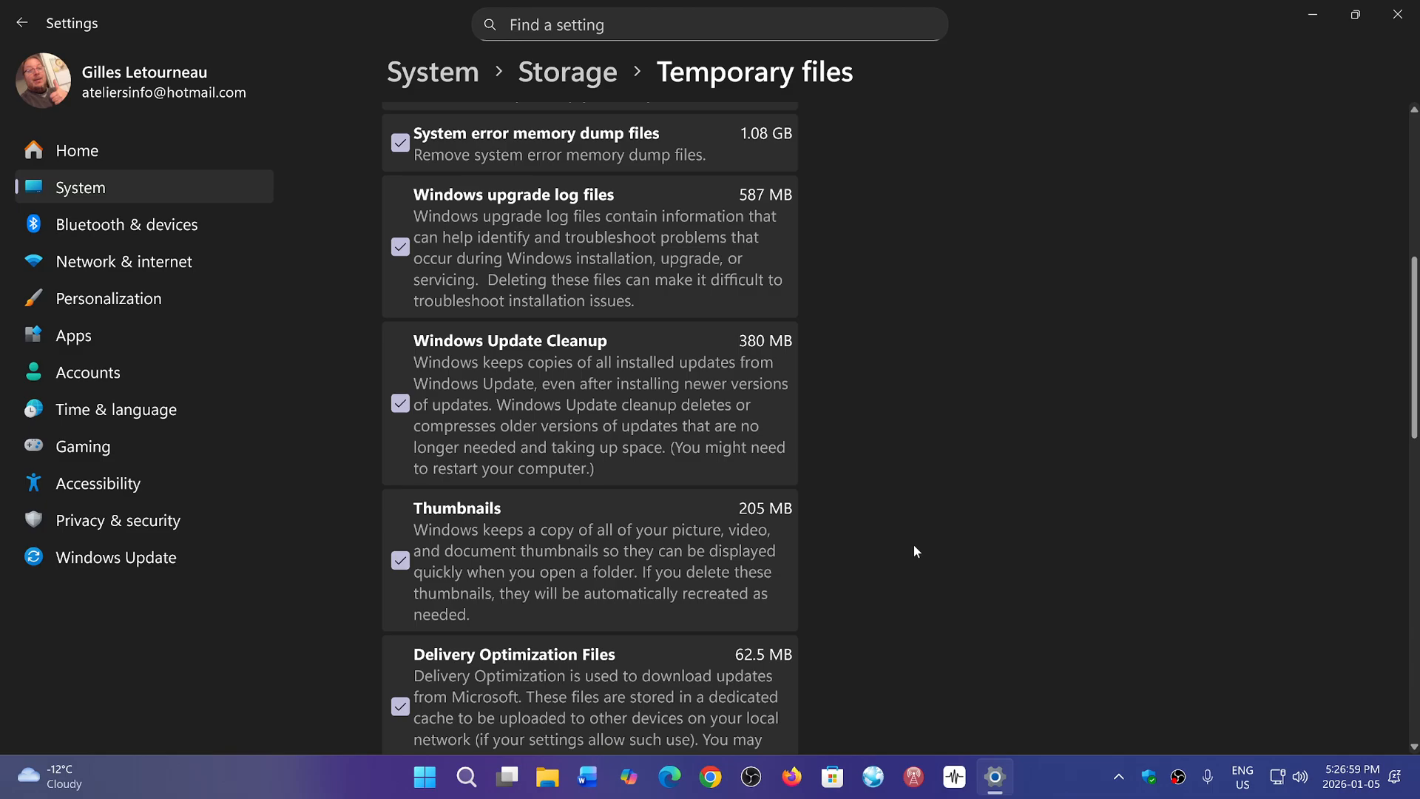
pyautogui.scroll(-3)
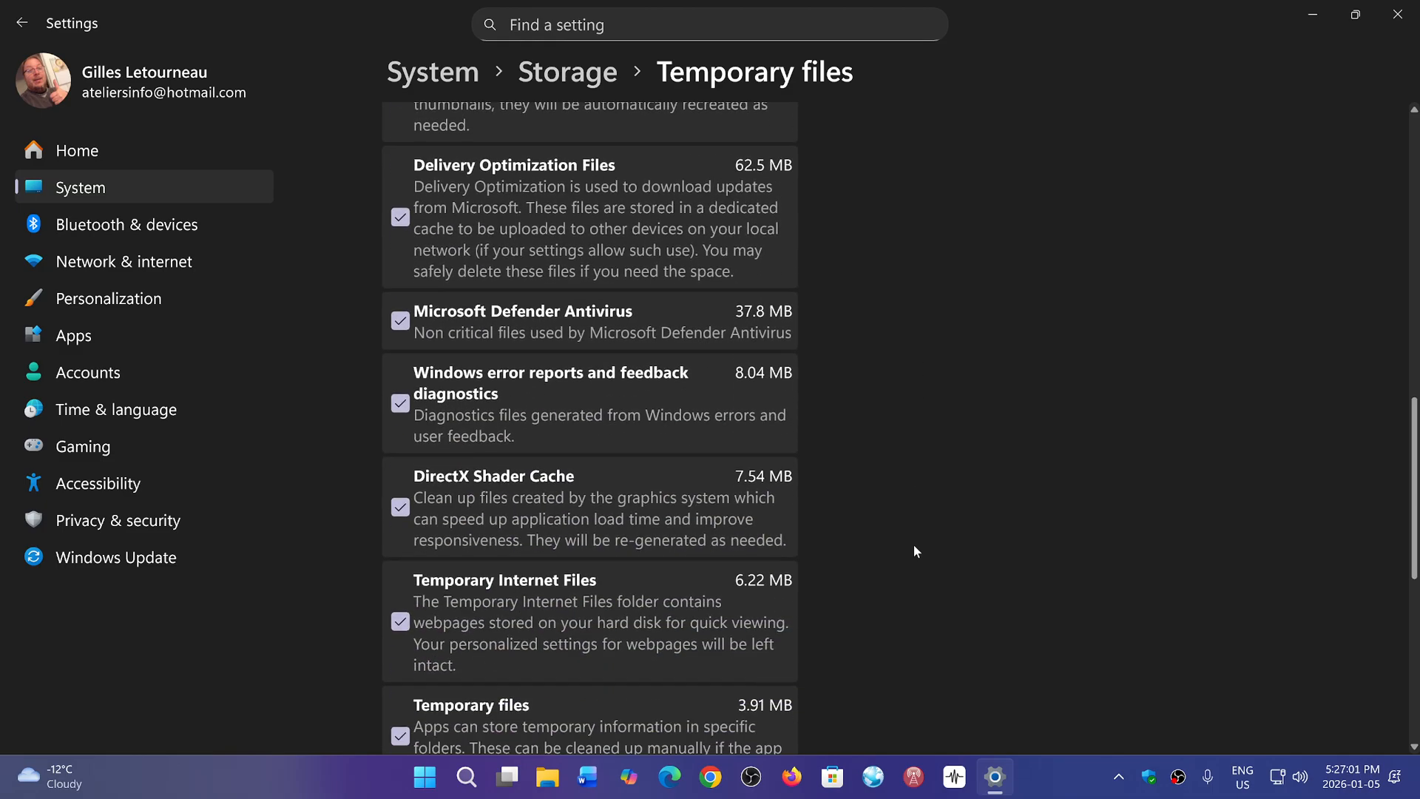
pyautogui.scroll(-3)
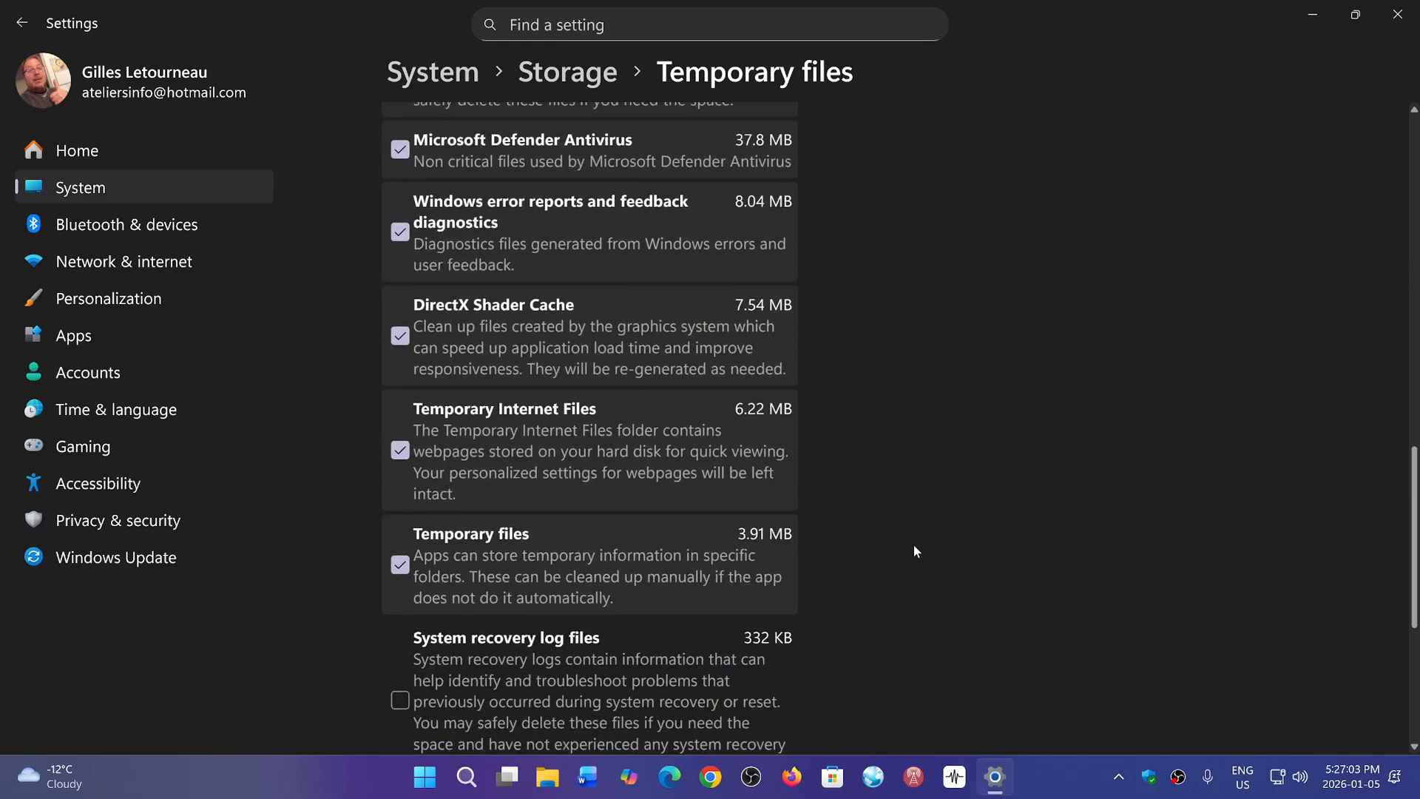
pyautogui.scroll(-3)
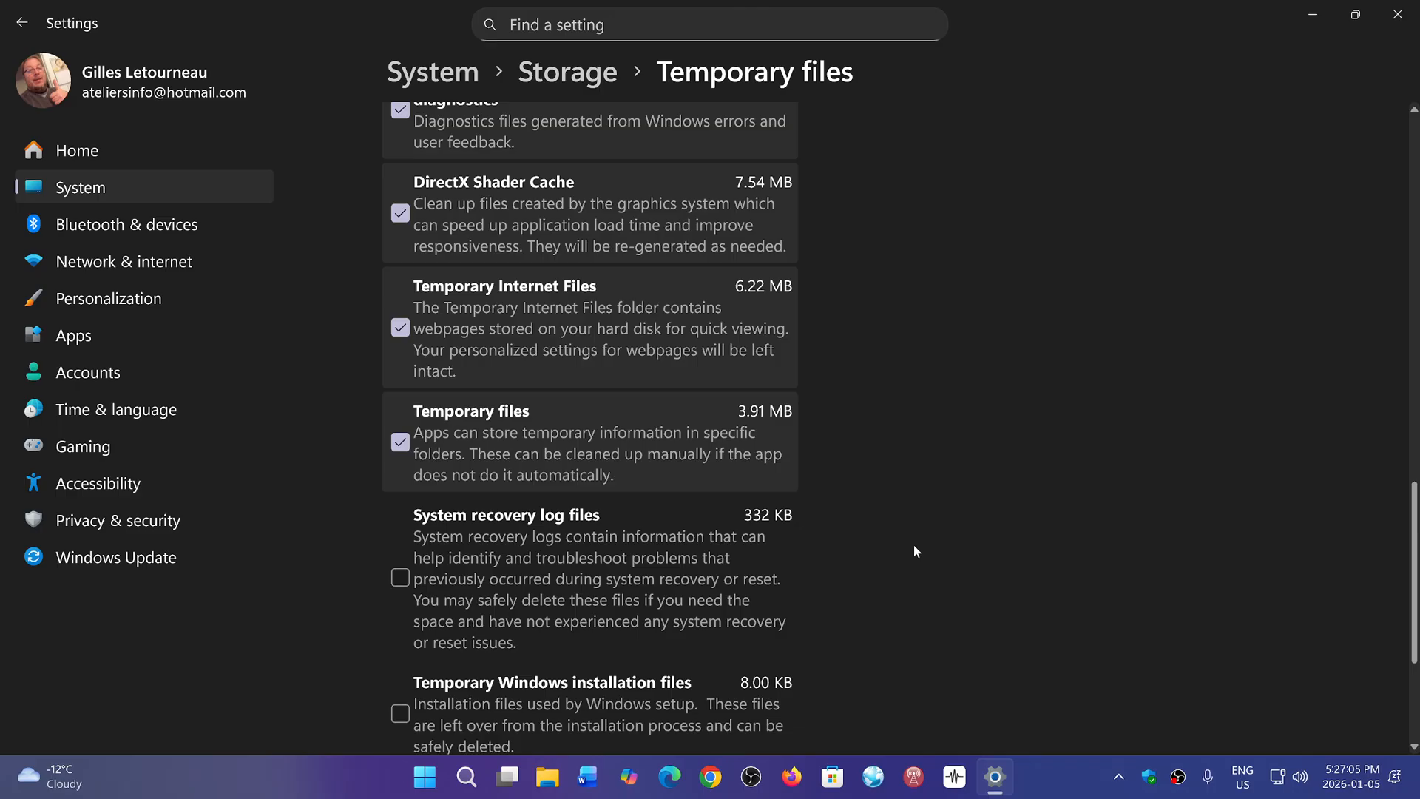
pyautogui.moveTo(345, 454)
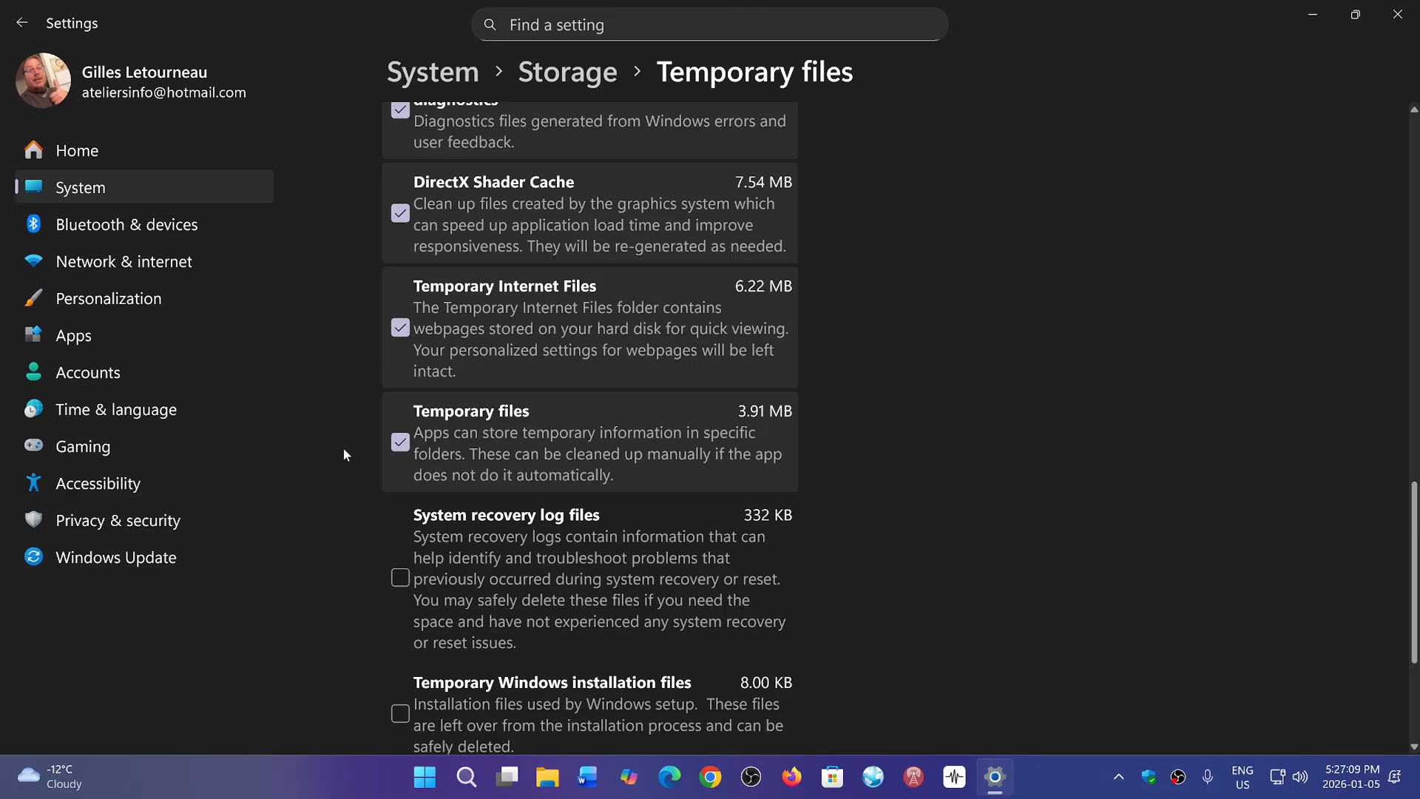
pyautogui.scroll(-3)
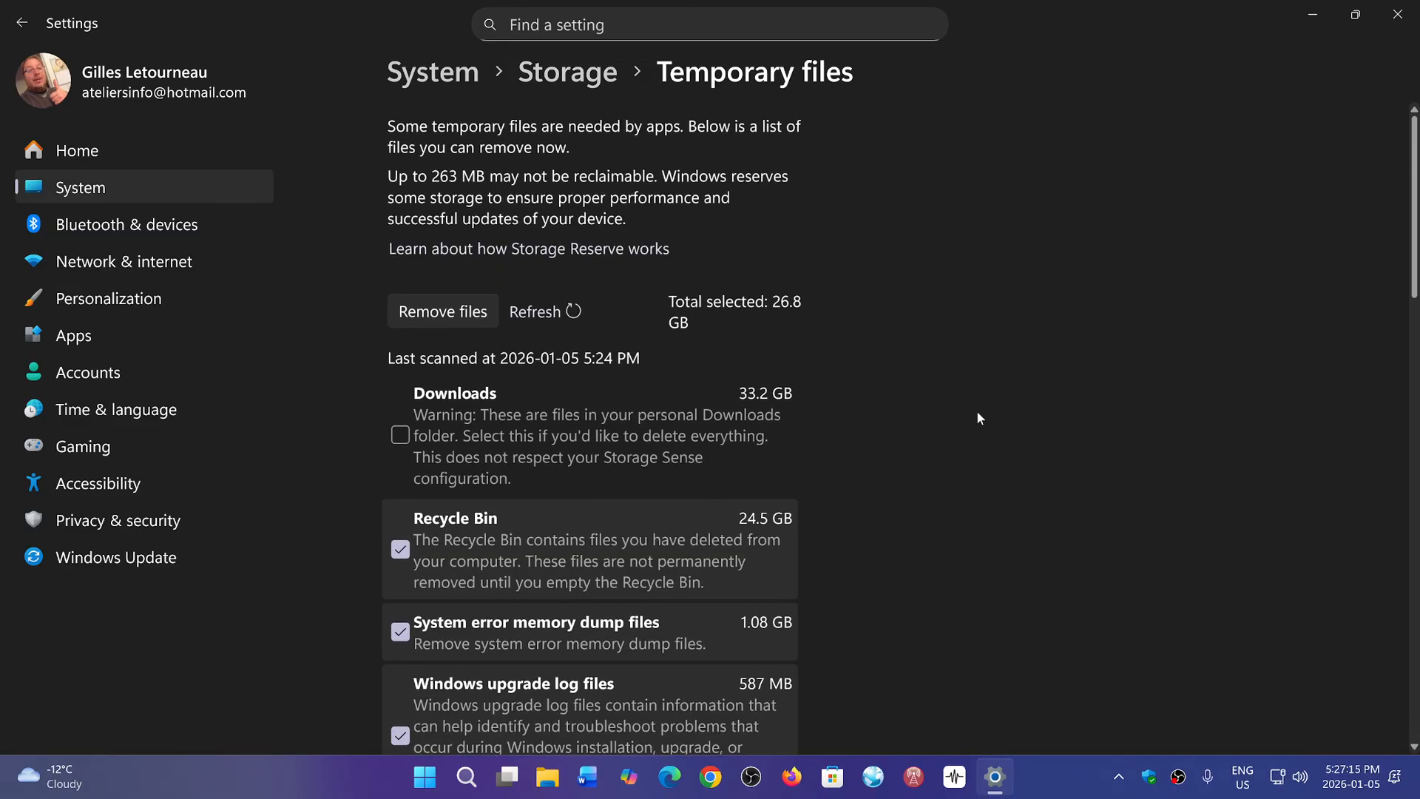
pyautogui.moveTo(946, 546)
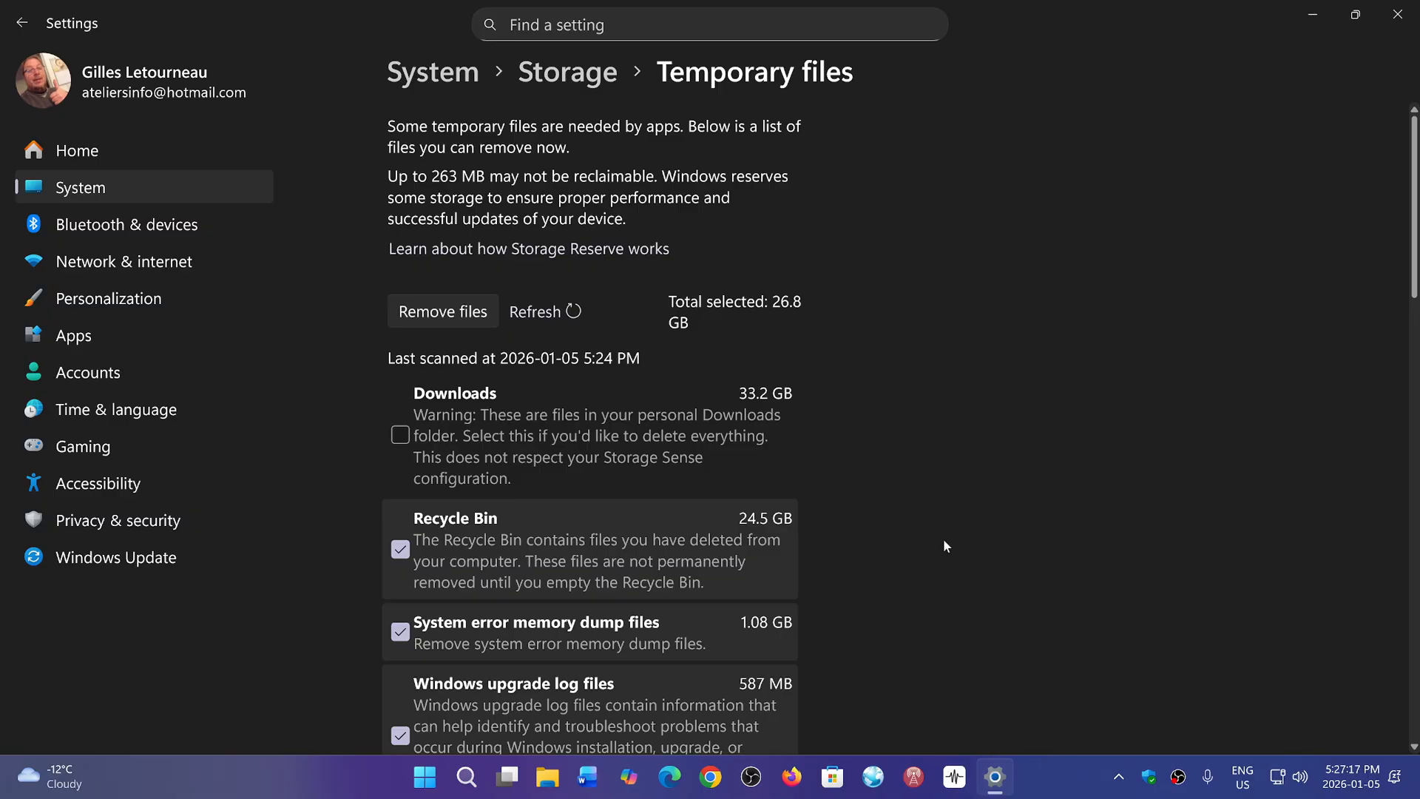
pyautogui.moveTo(1172, 487)
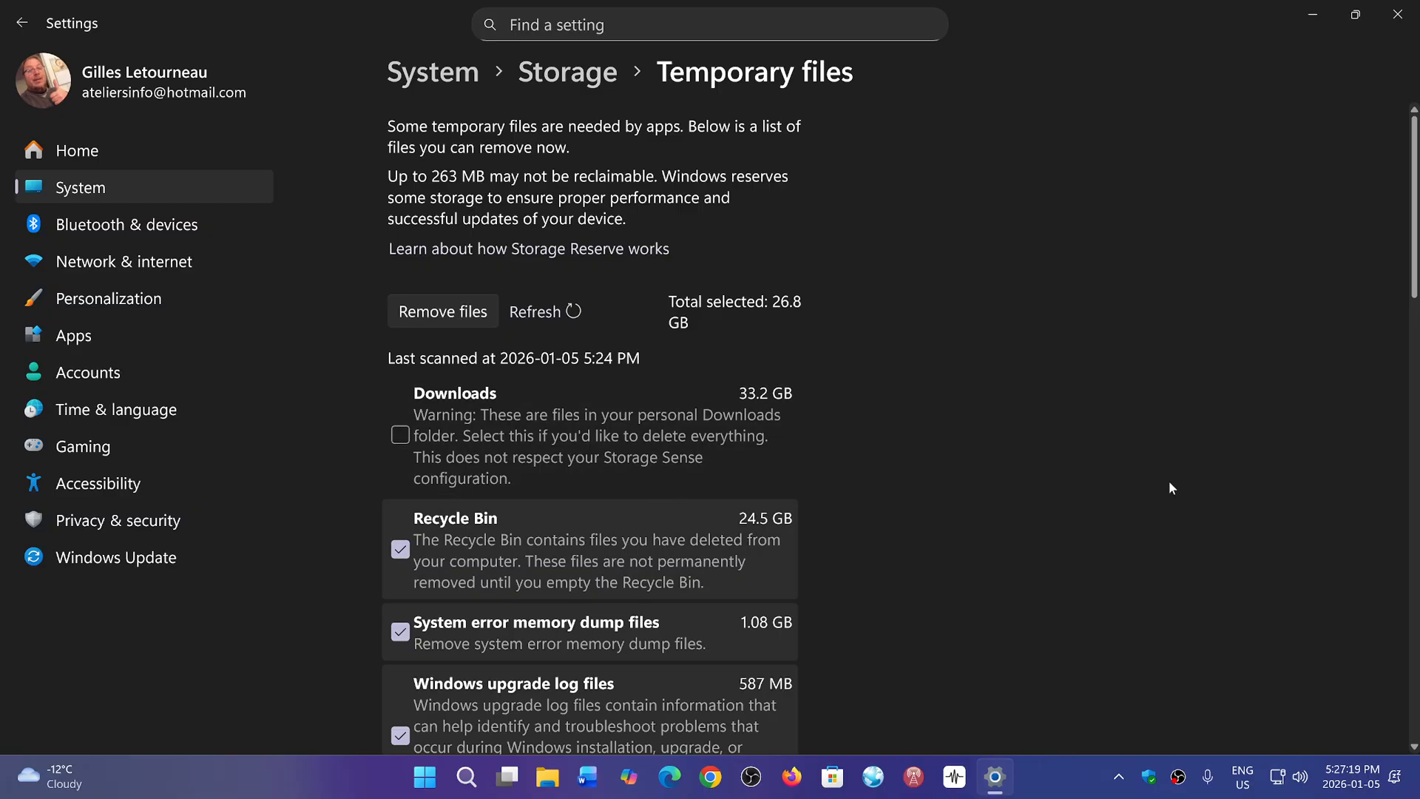
pyautogui.moveTo(1054, 474)
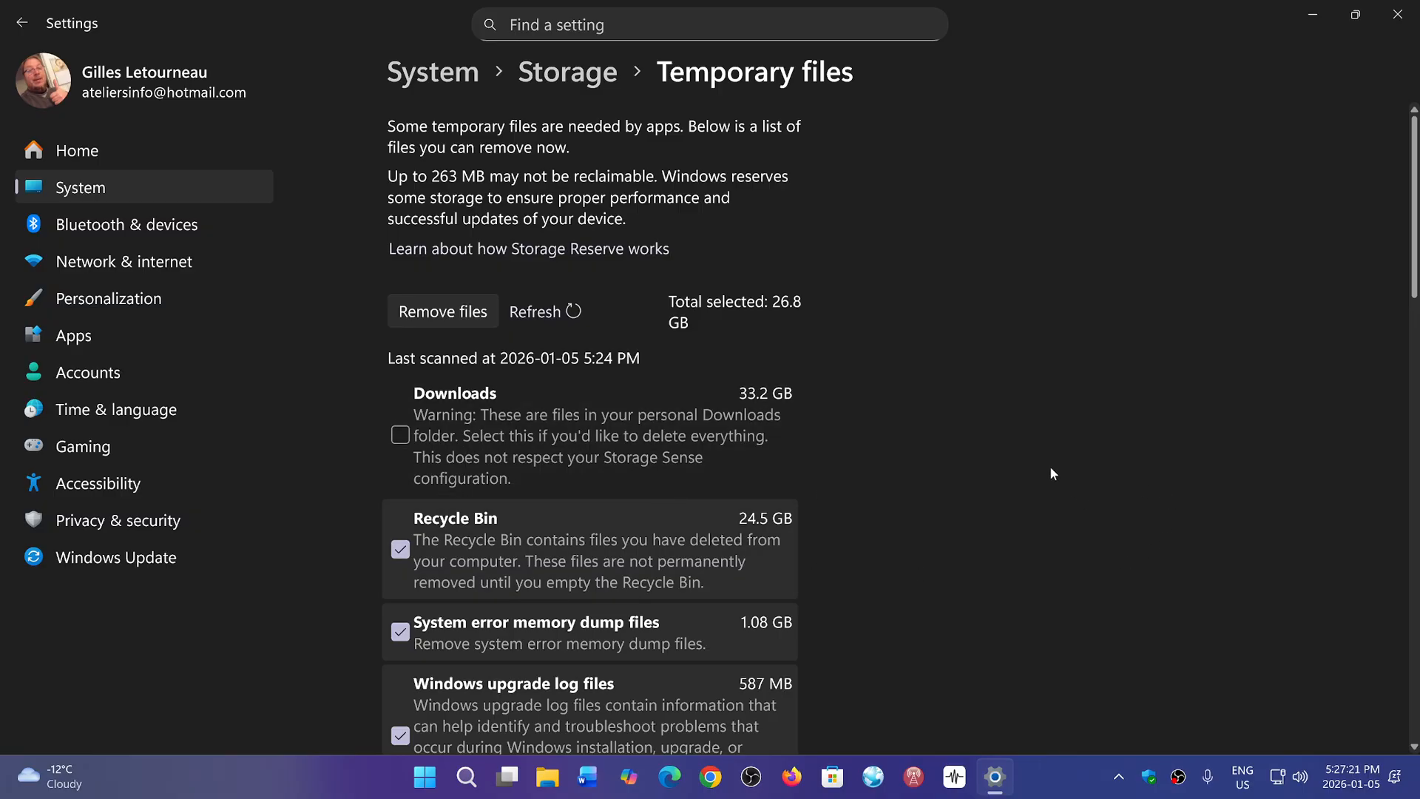
pyautogui.moveTo(789, 401)
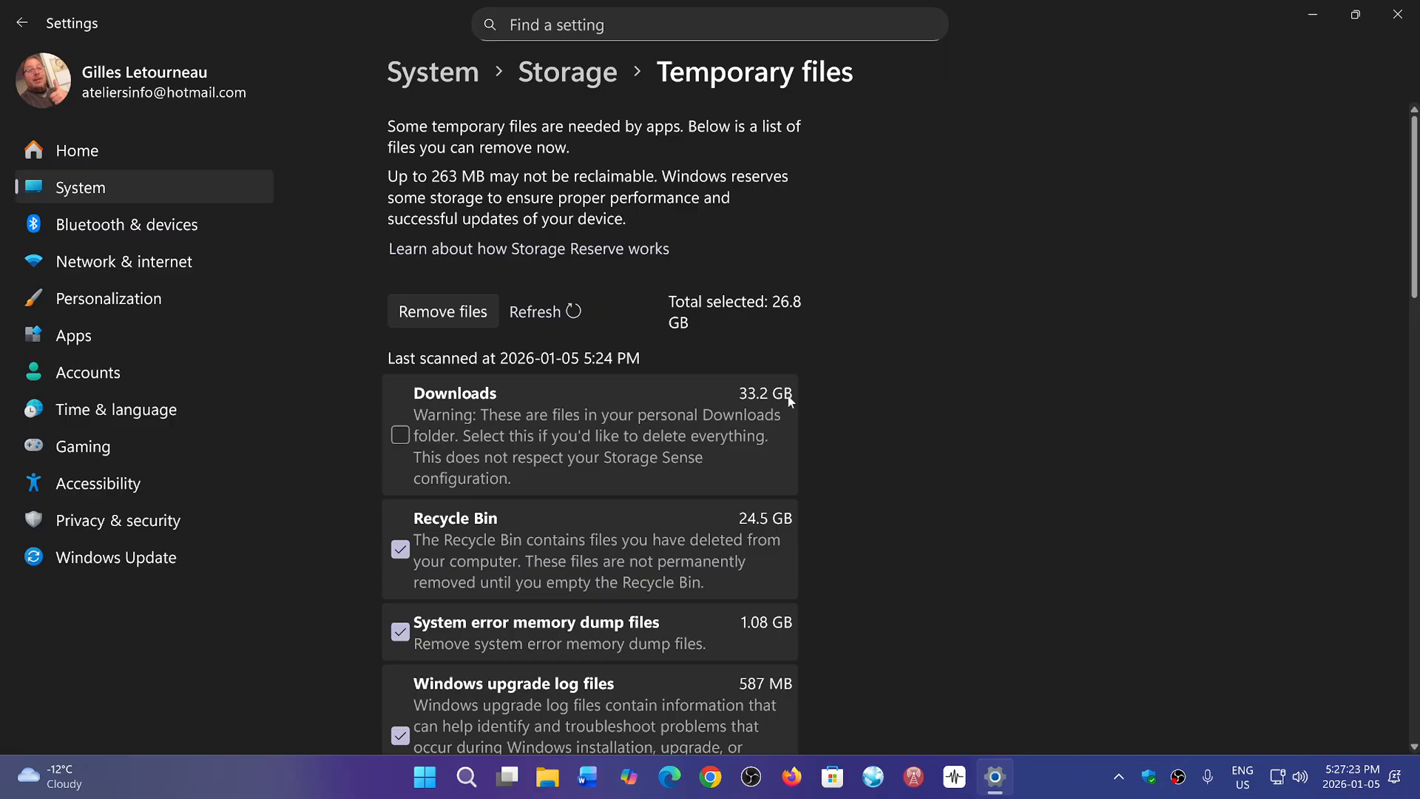
pyautogui.moveTo(875, 496)
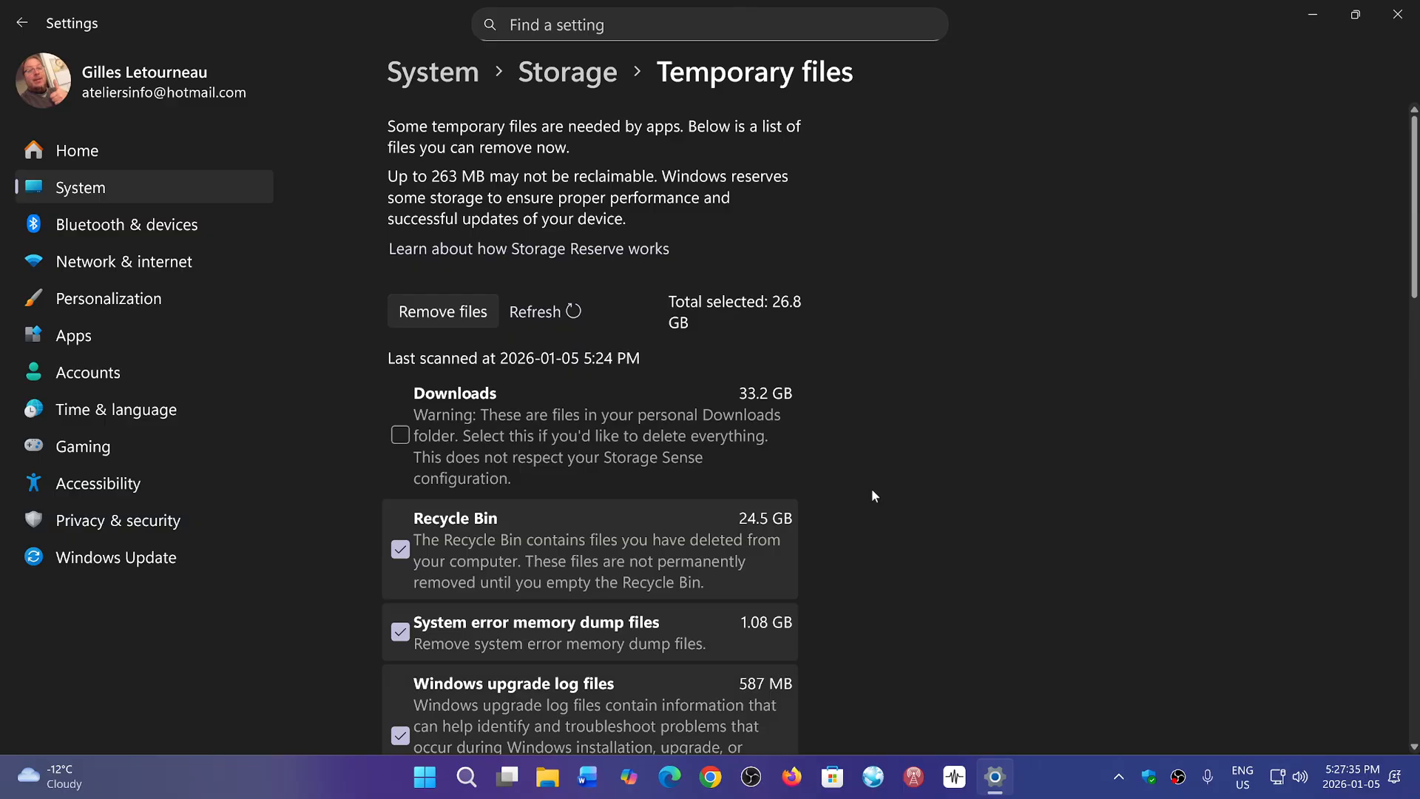
pyautogui.moveTo(670, 402)
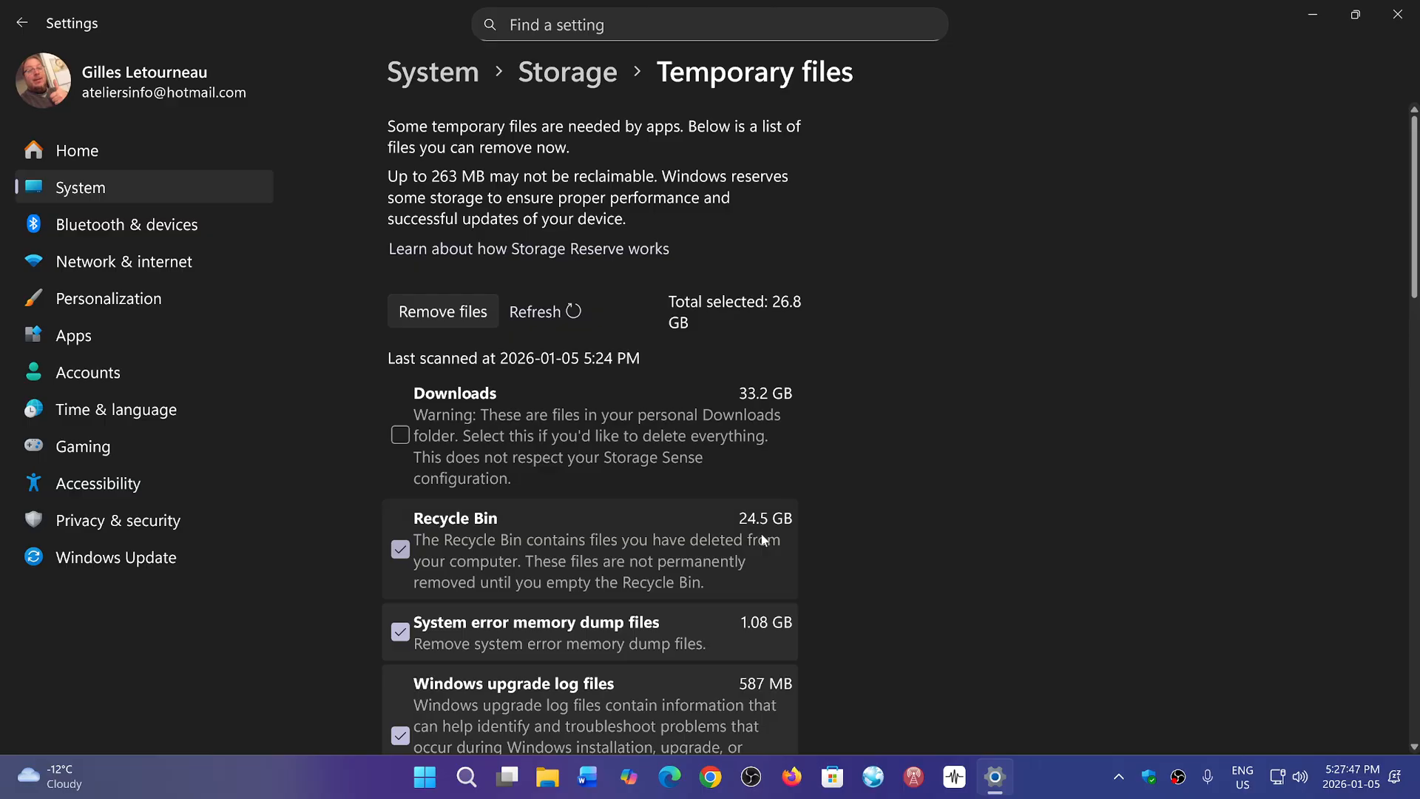
pyautogui.moveTo(497, 552)
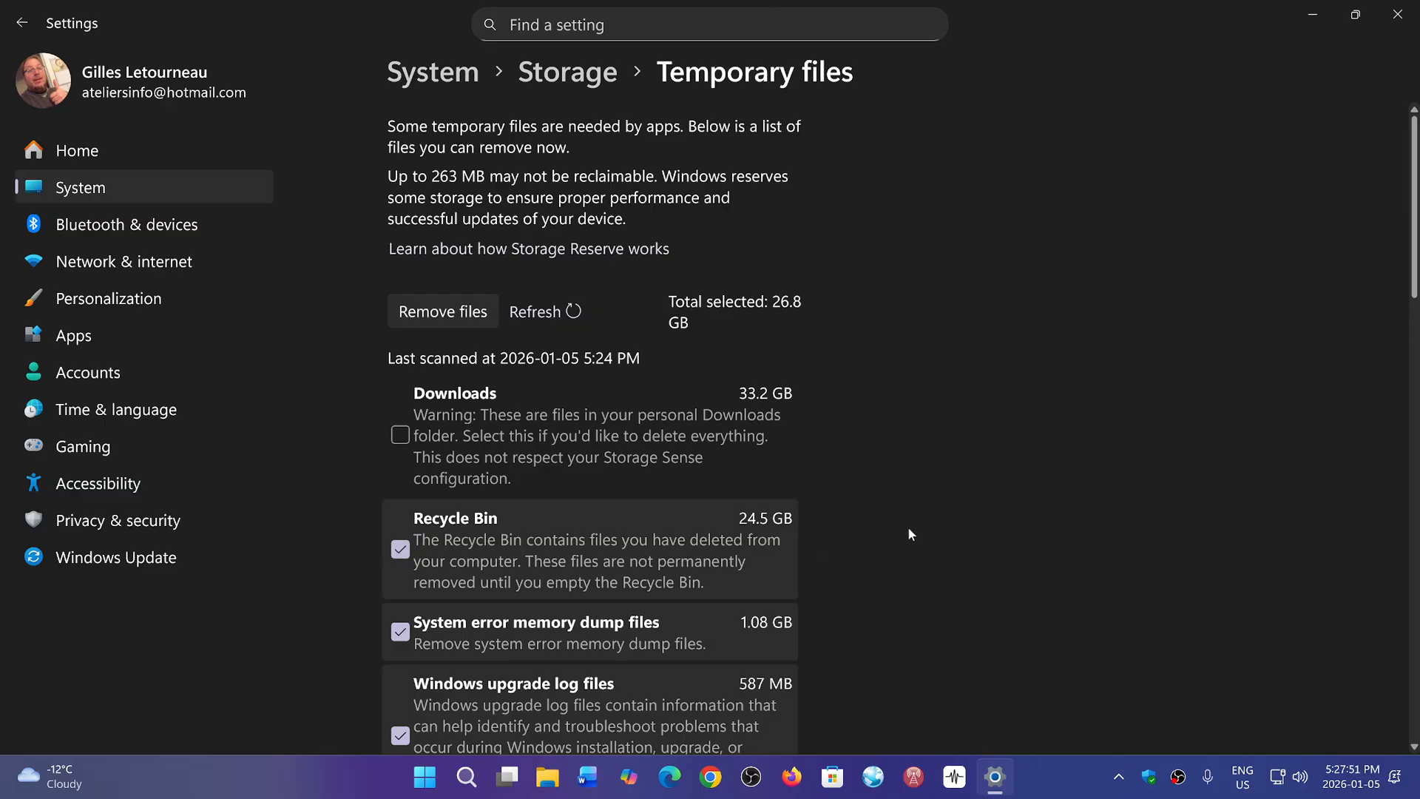
pyautogui.moveTo(1075, 498)
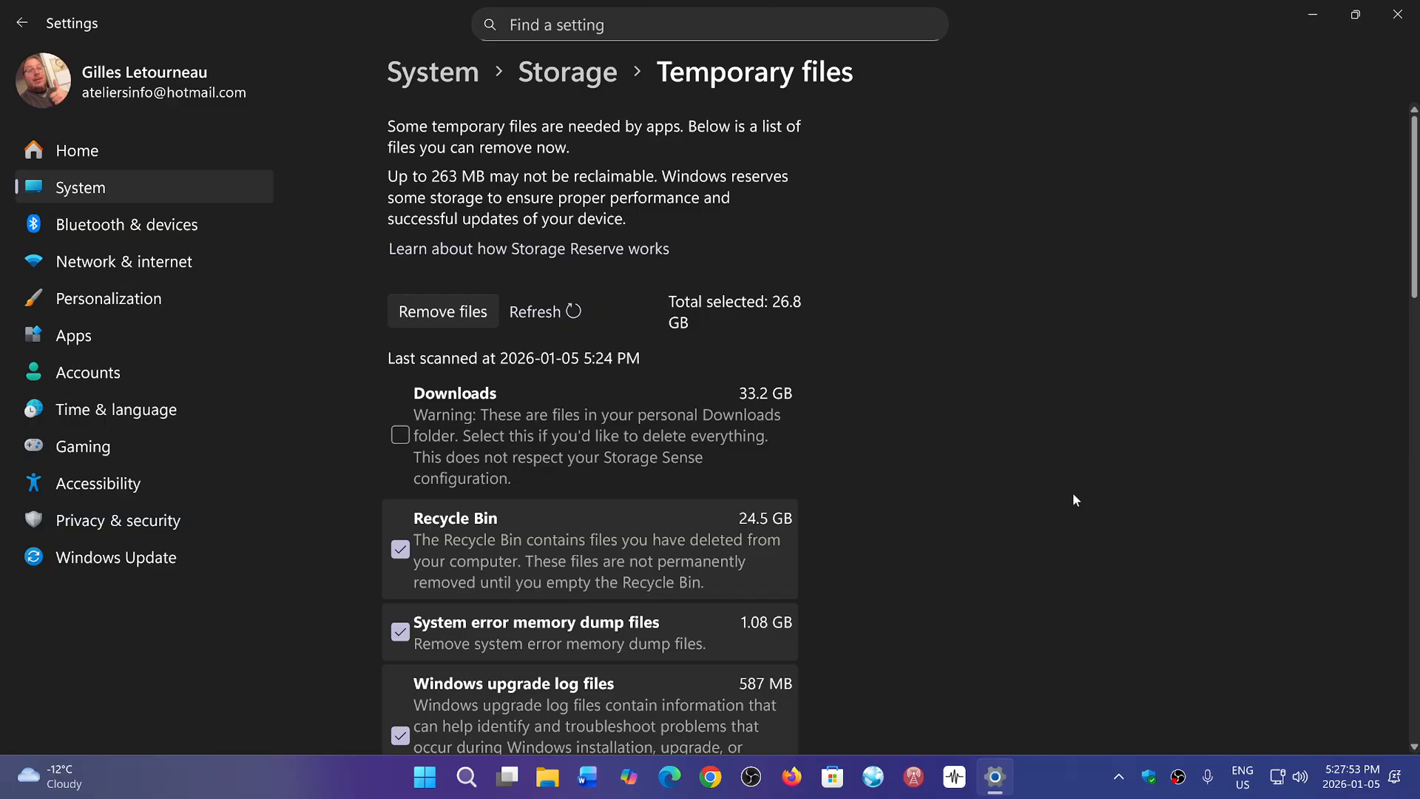
pyautogui.moveTo(793, 324)
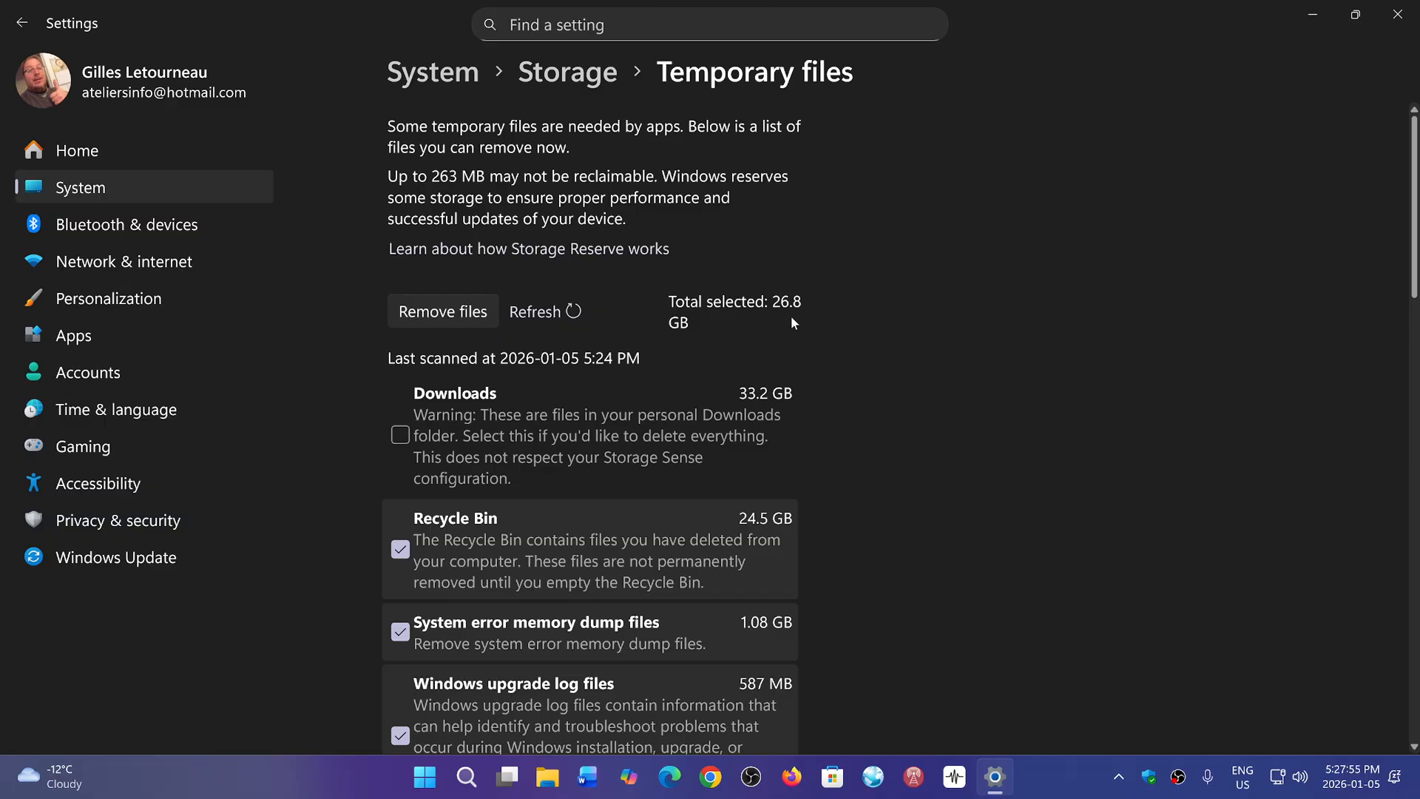
pyautogui.moveTo(896, 320)
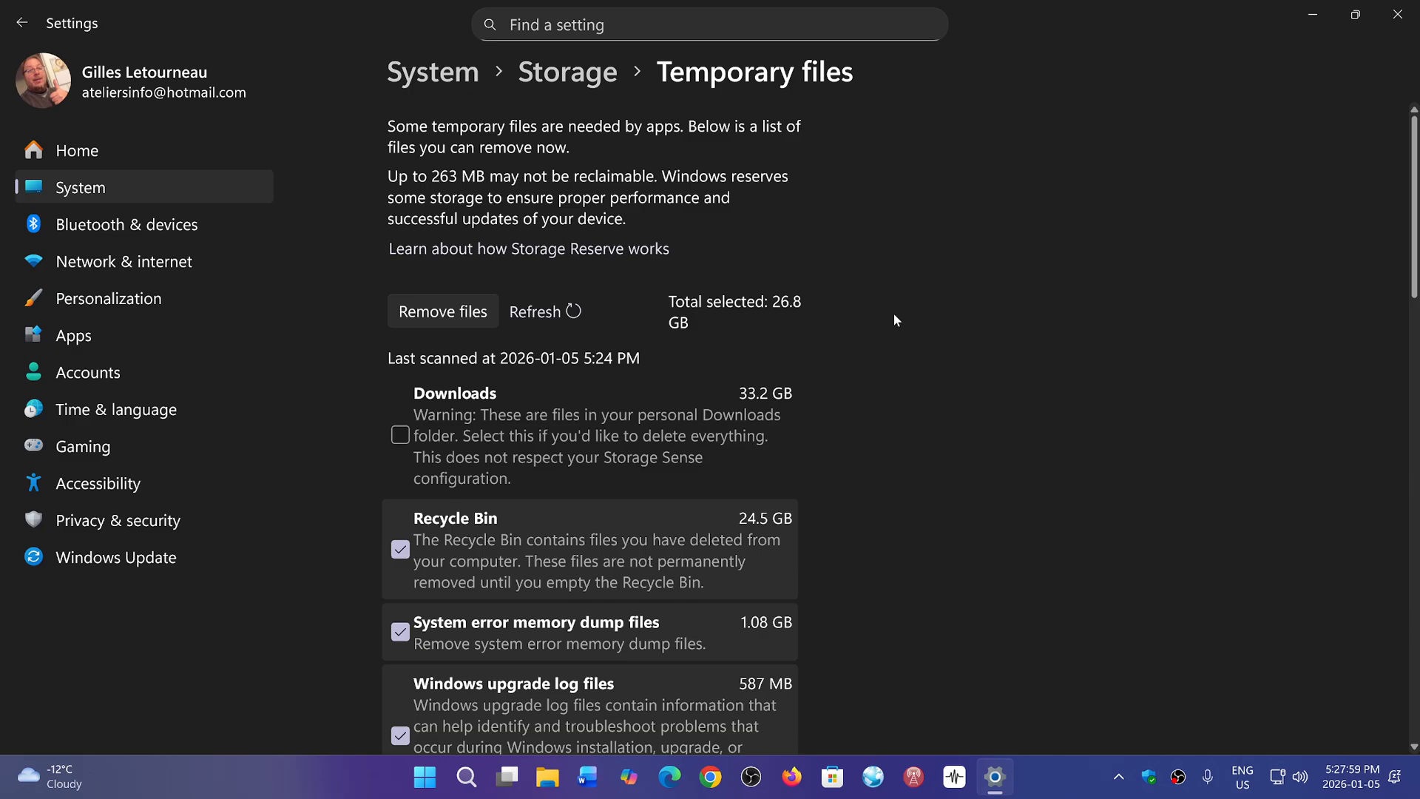
pyautogui.scroll(-3)
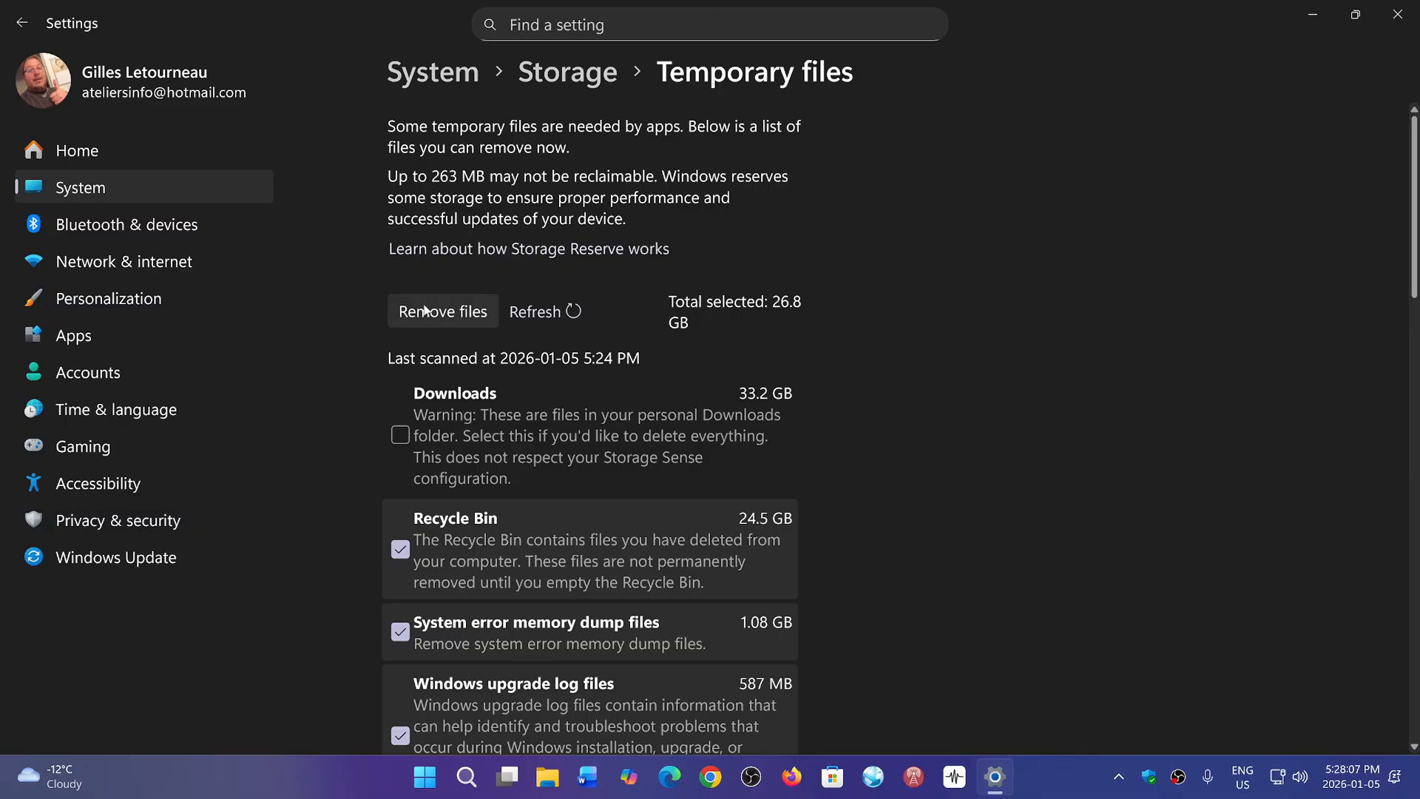
# Remove the selected temporary files permanently and return to Storage showing 192 GB free.
pyautogui.click(442, 310)
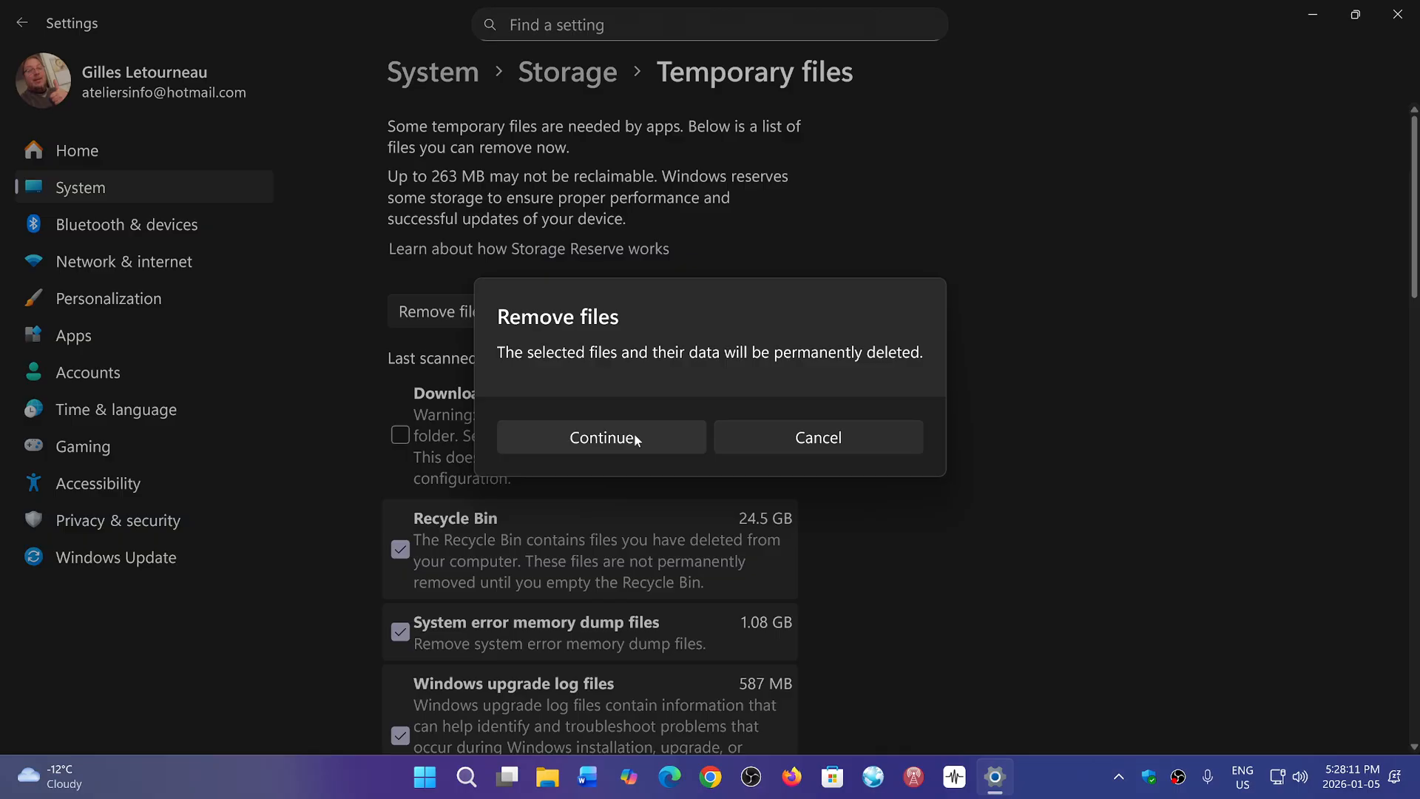
pyautogui.click(601, 438)
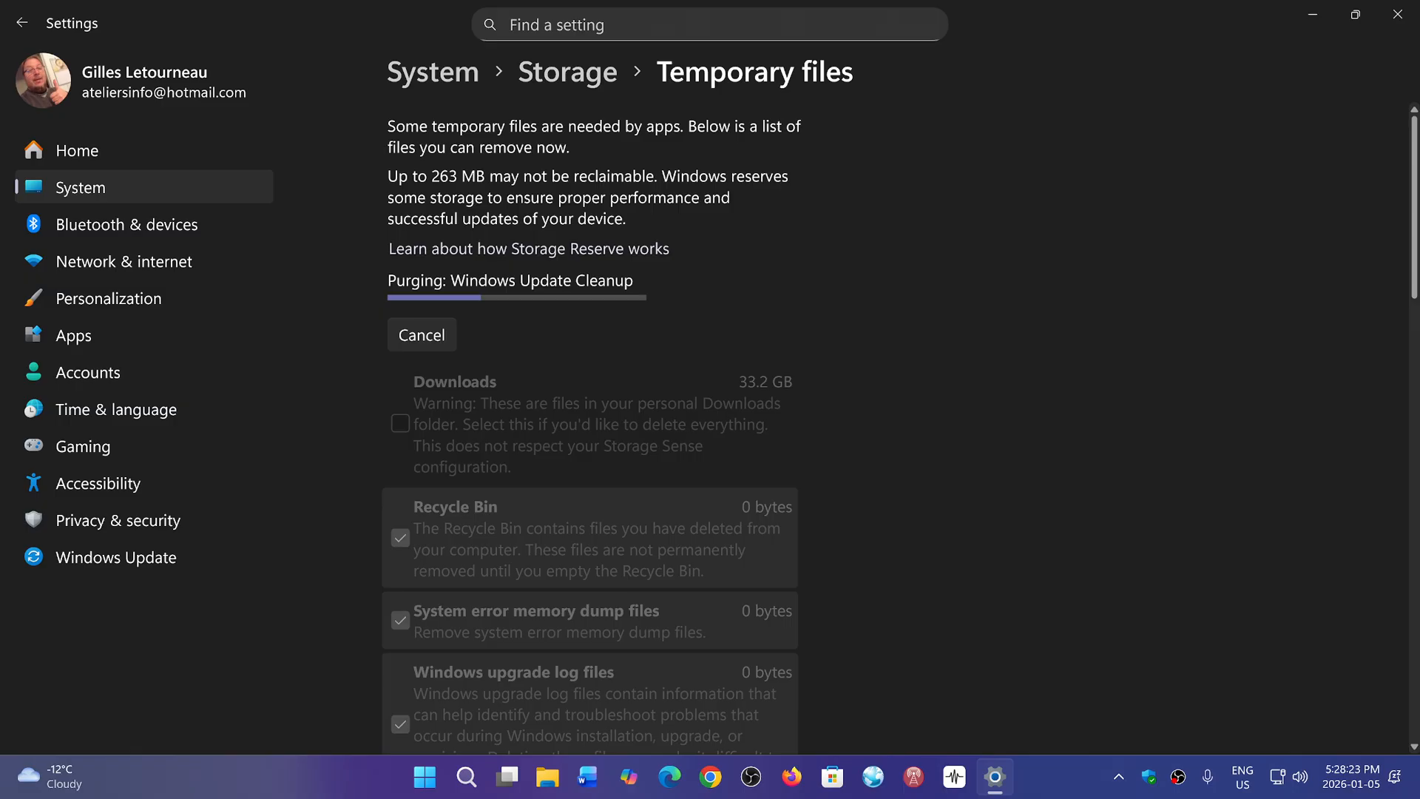
pyautogui.click(567, 71)
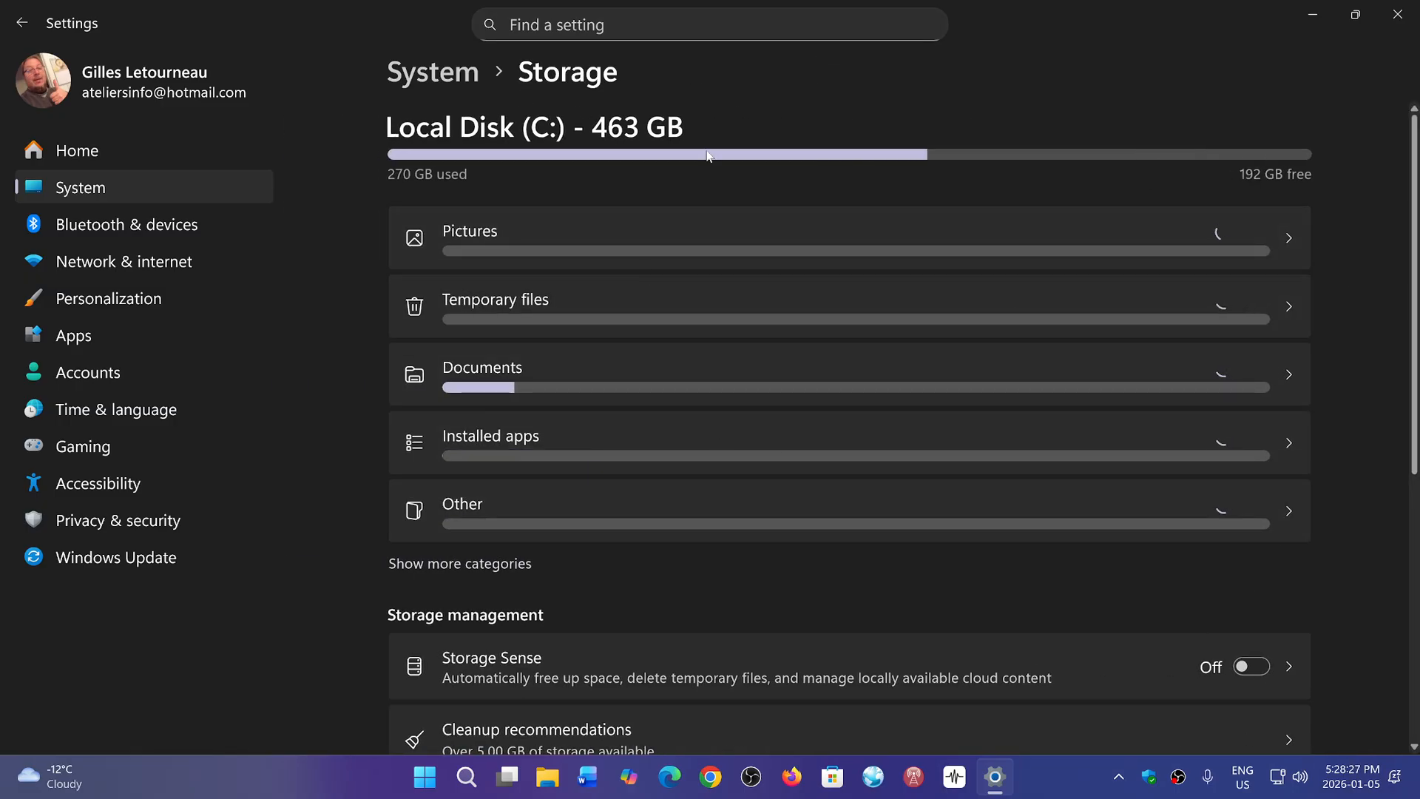
pyautogui.moveTo(923, 444)
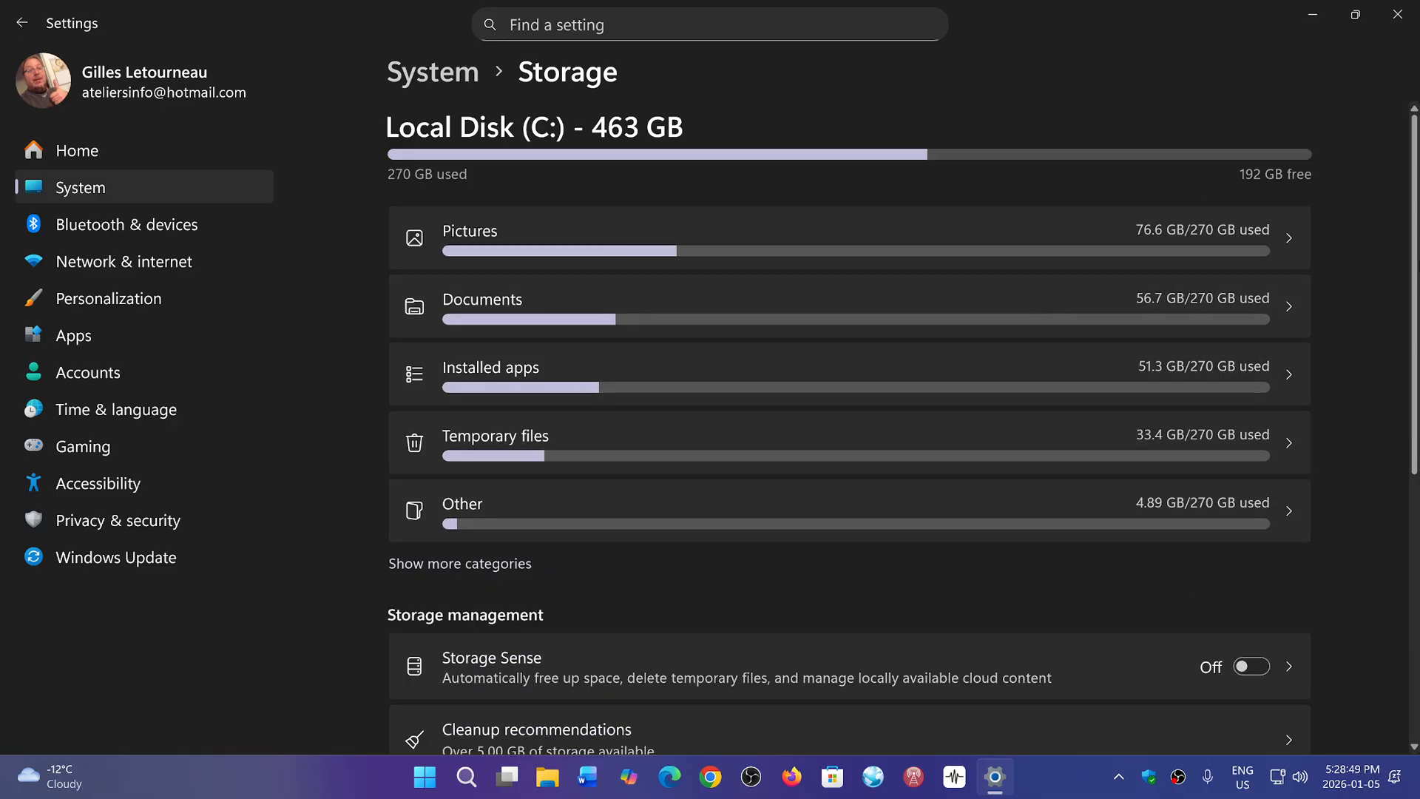
pyautogui.moveTo(1020, 555)
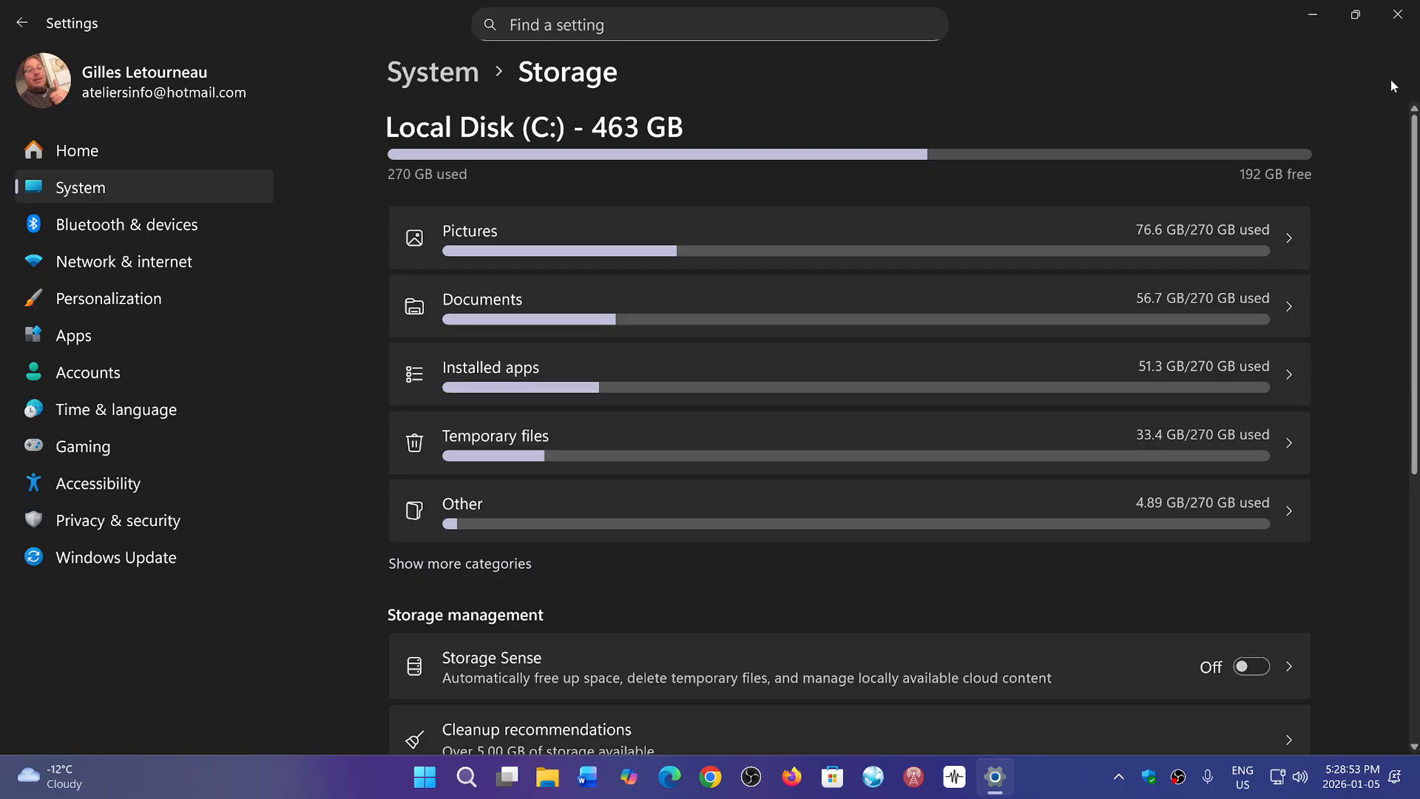
pyautogui.moveTo(1248, 186)
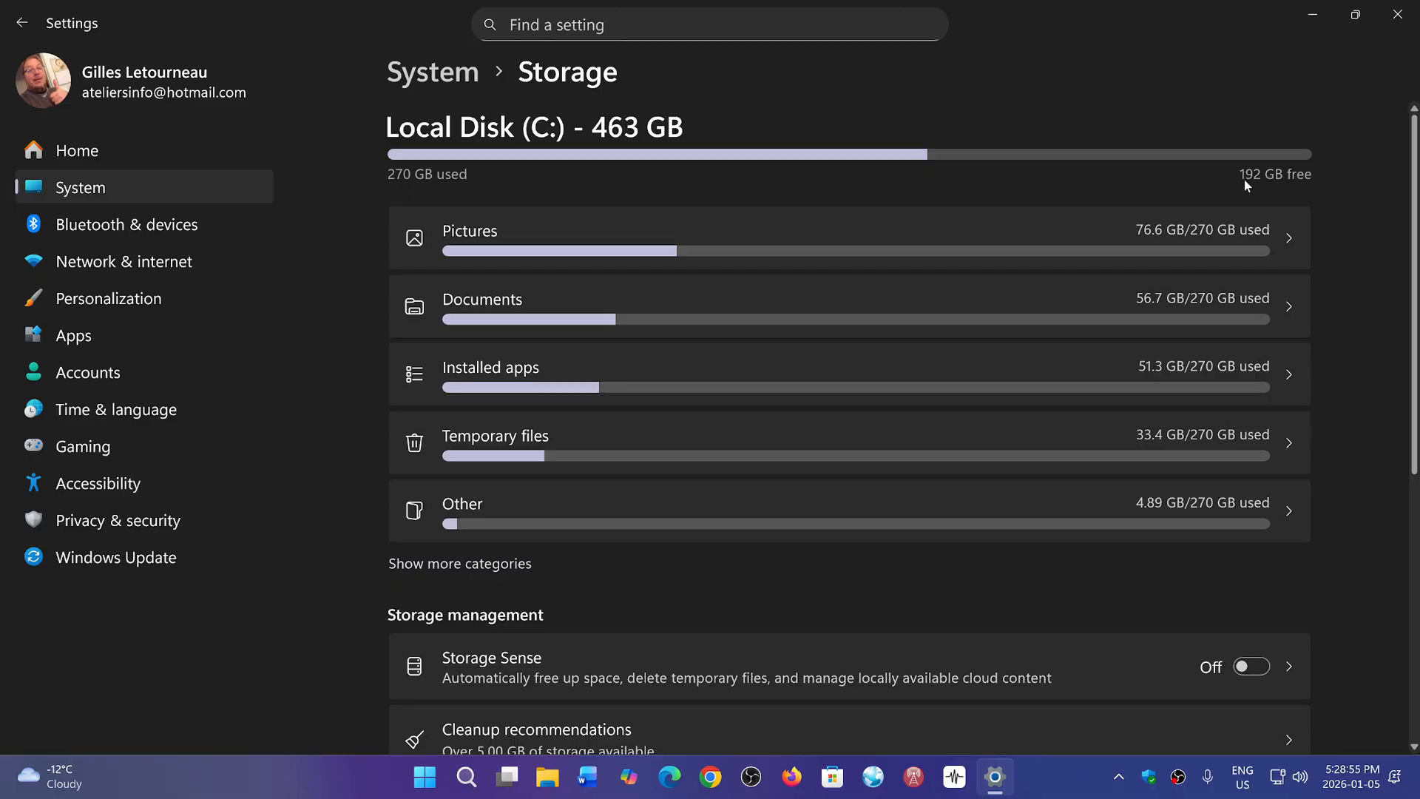
pyautogui.moveTo(1333, 300)
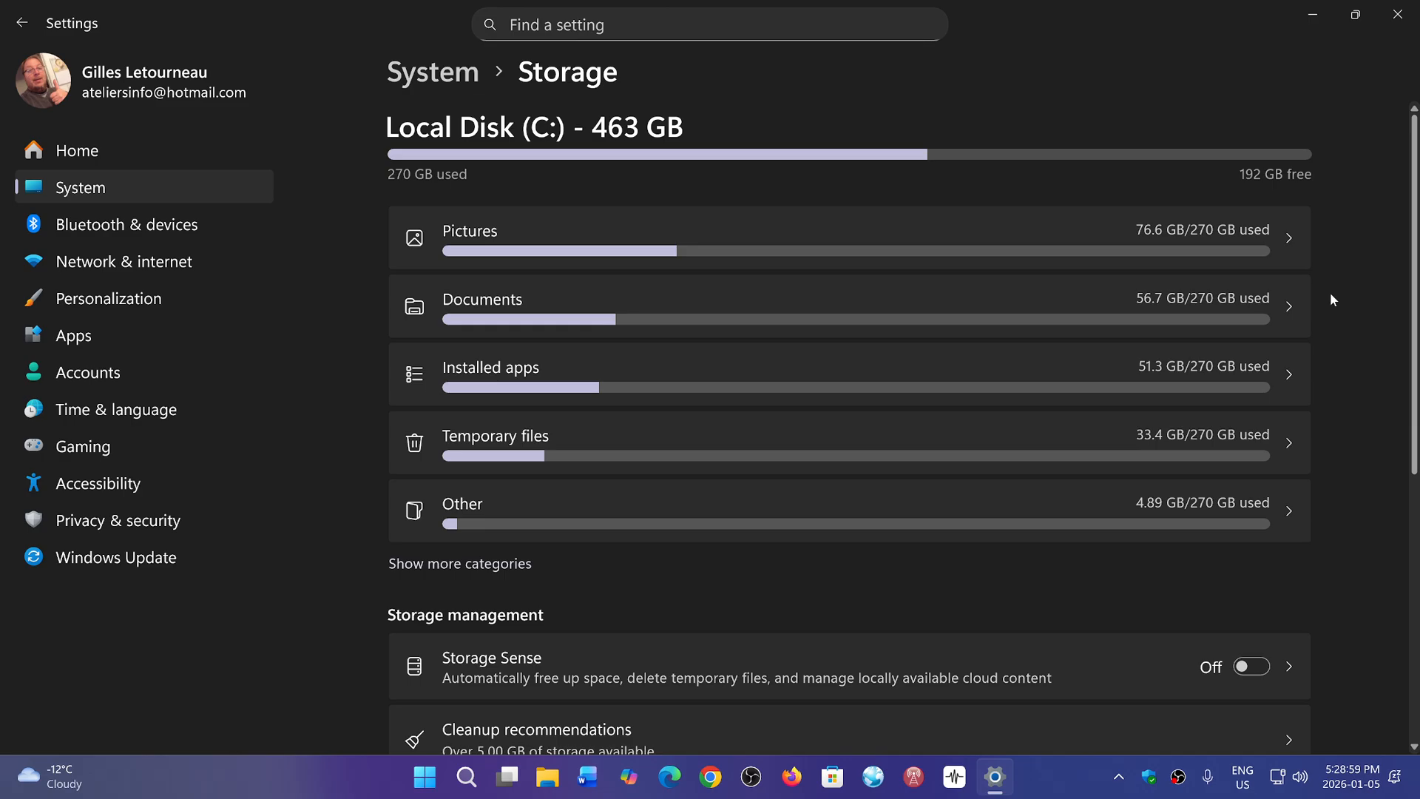
pyautogui.moveTo(842, 122)
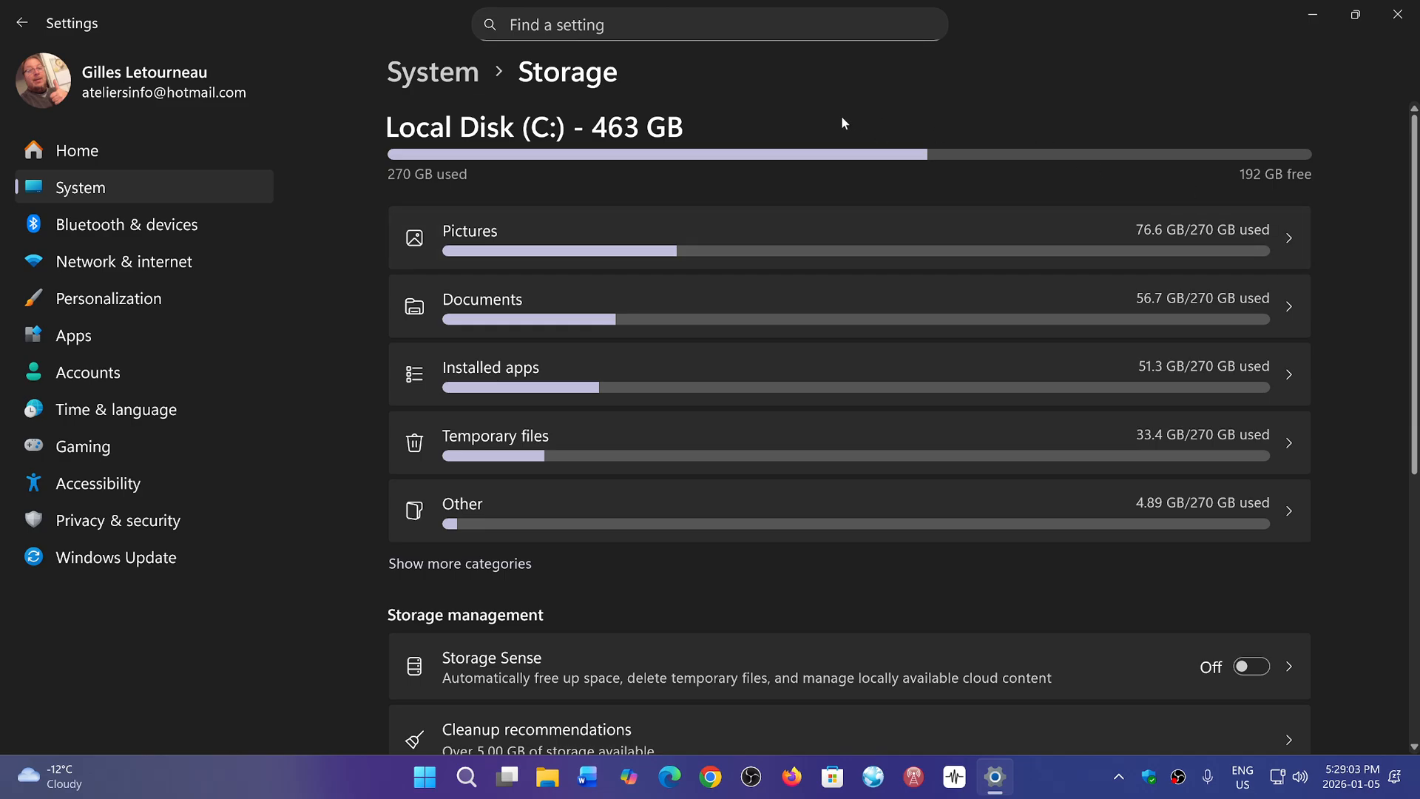
pyautogui.moveTo(1167, 450)
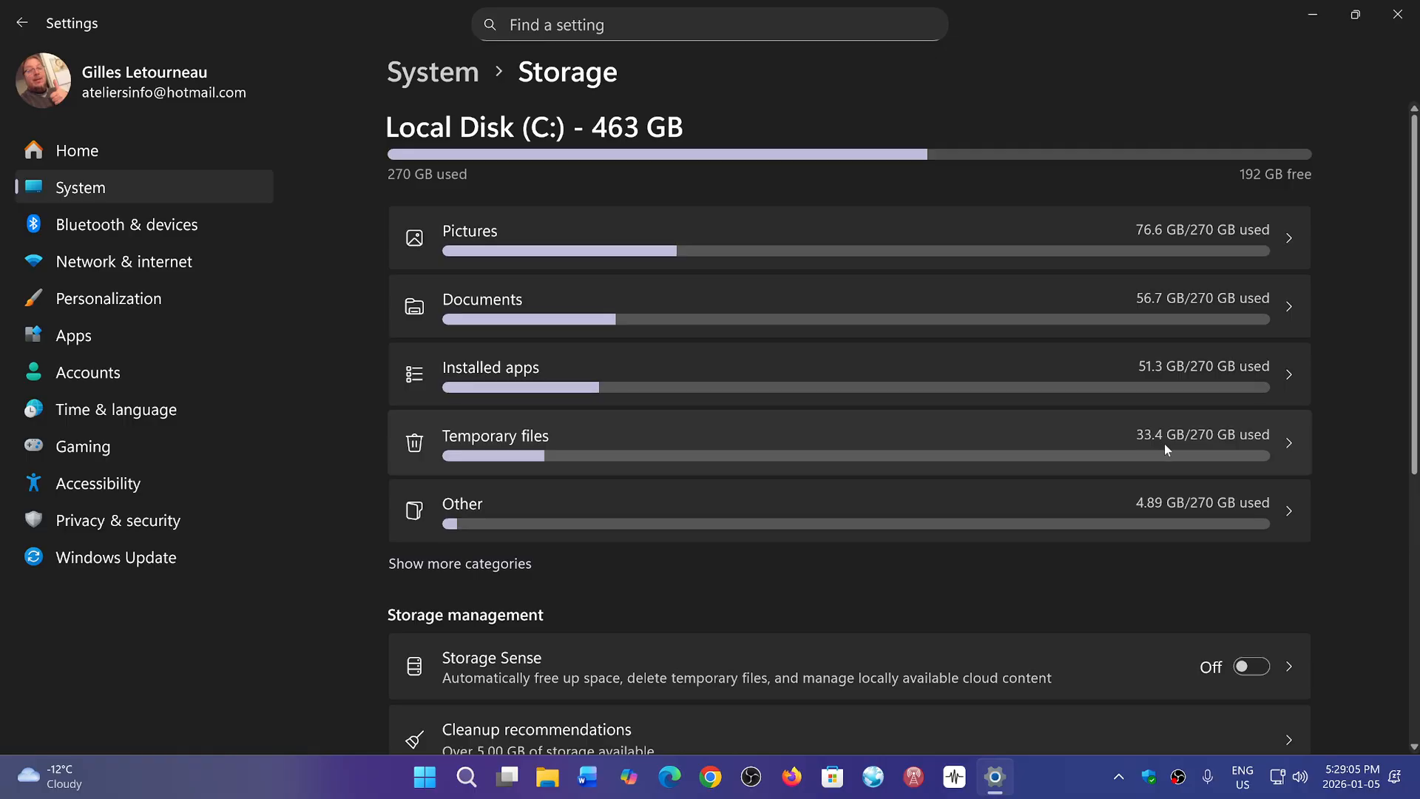
pyautogui.moveTo(1096, 429)
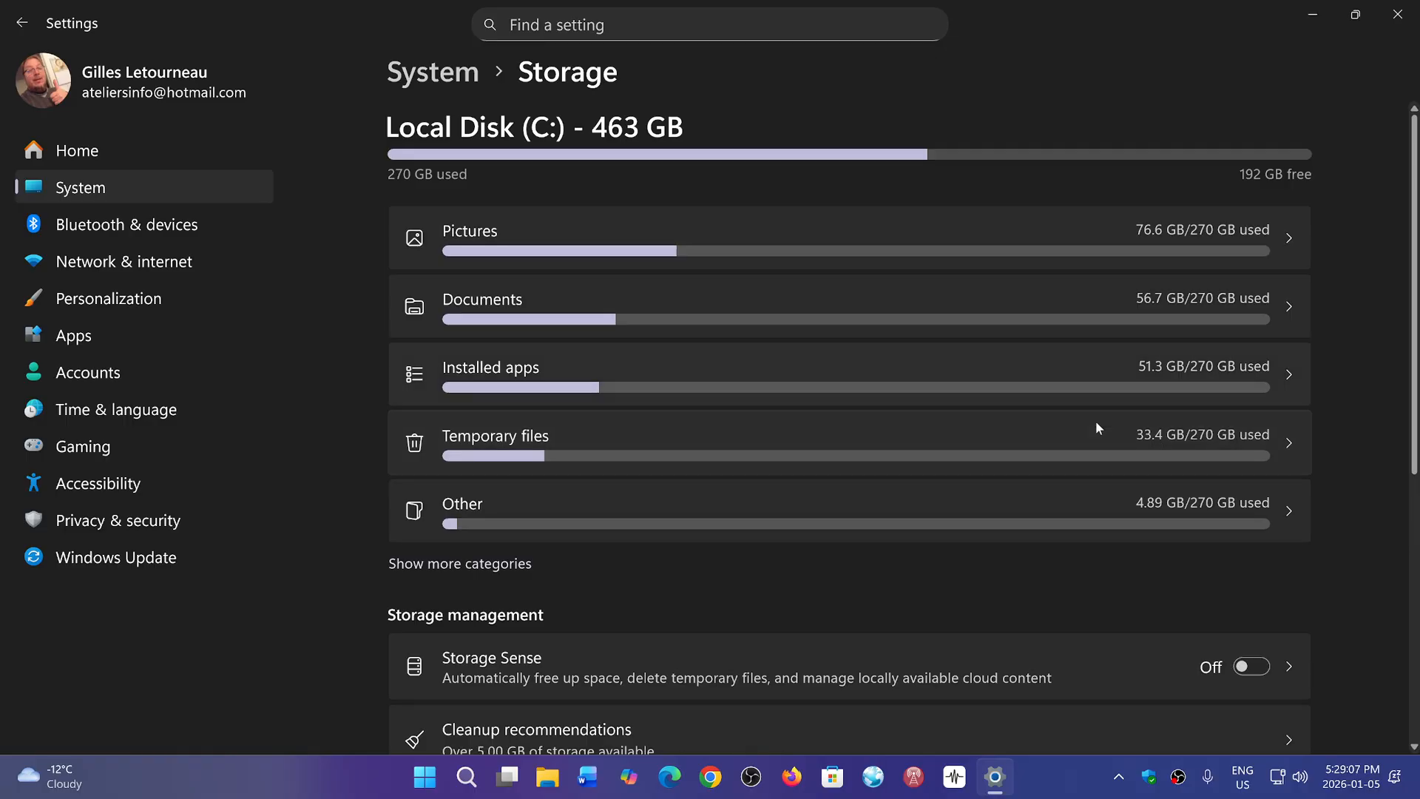
pyautogui.moveTo(901, 356)
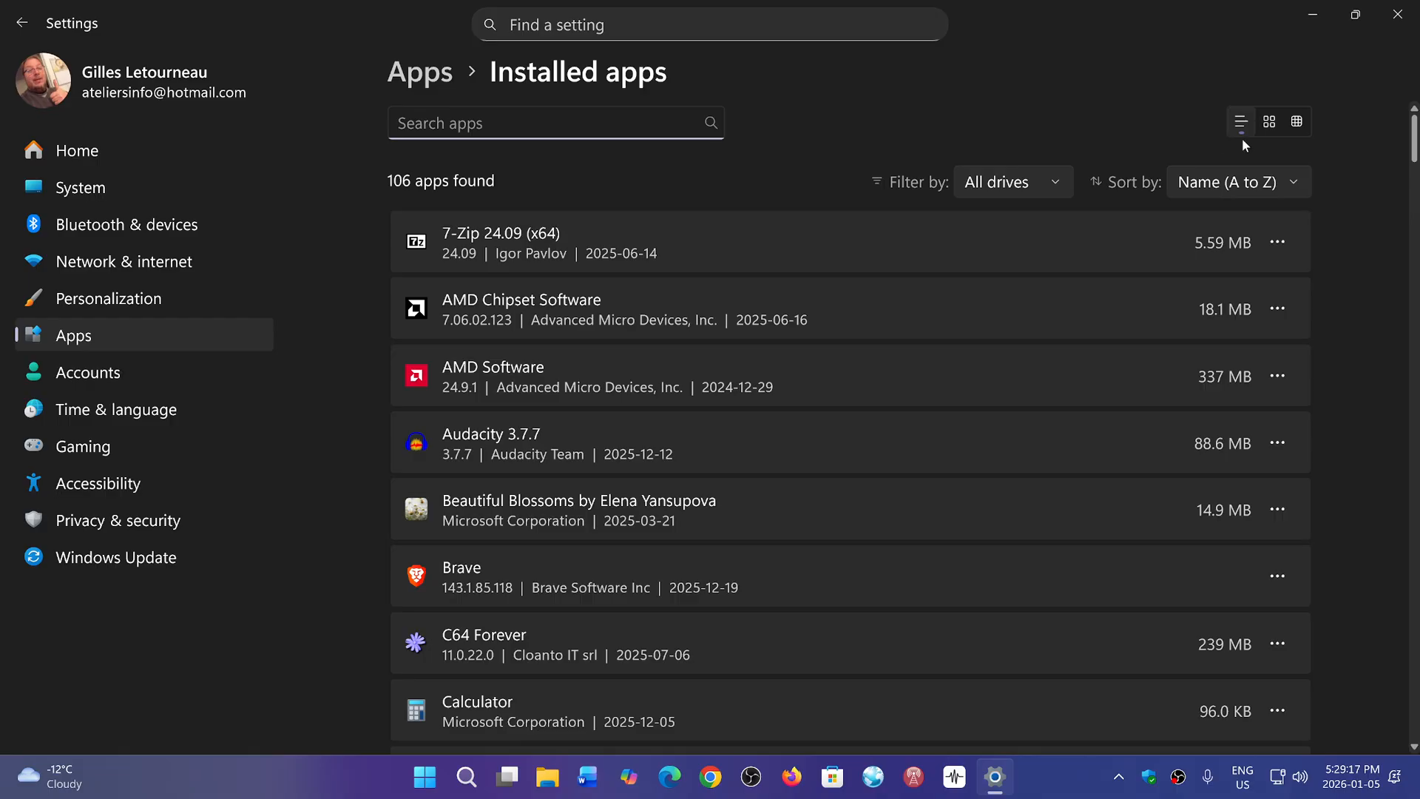
# Sort installed apps by Size (Large to small), Google Play Games 2.88 GB on top.
pyautogui.click(1239, 182)
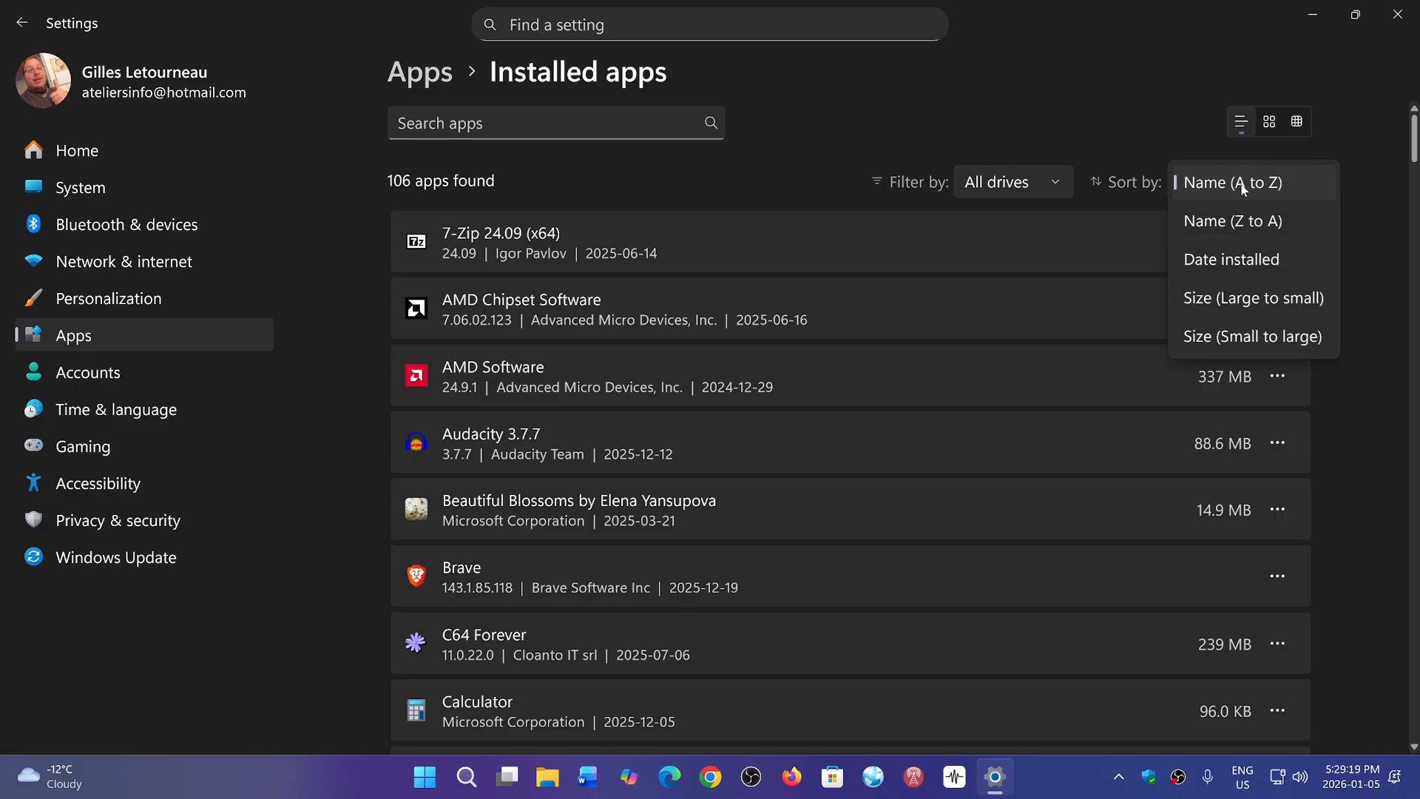
pyautogui.moveTo(1254, 298)
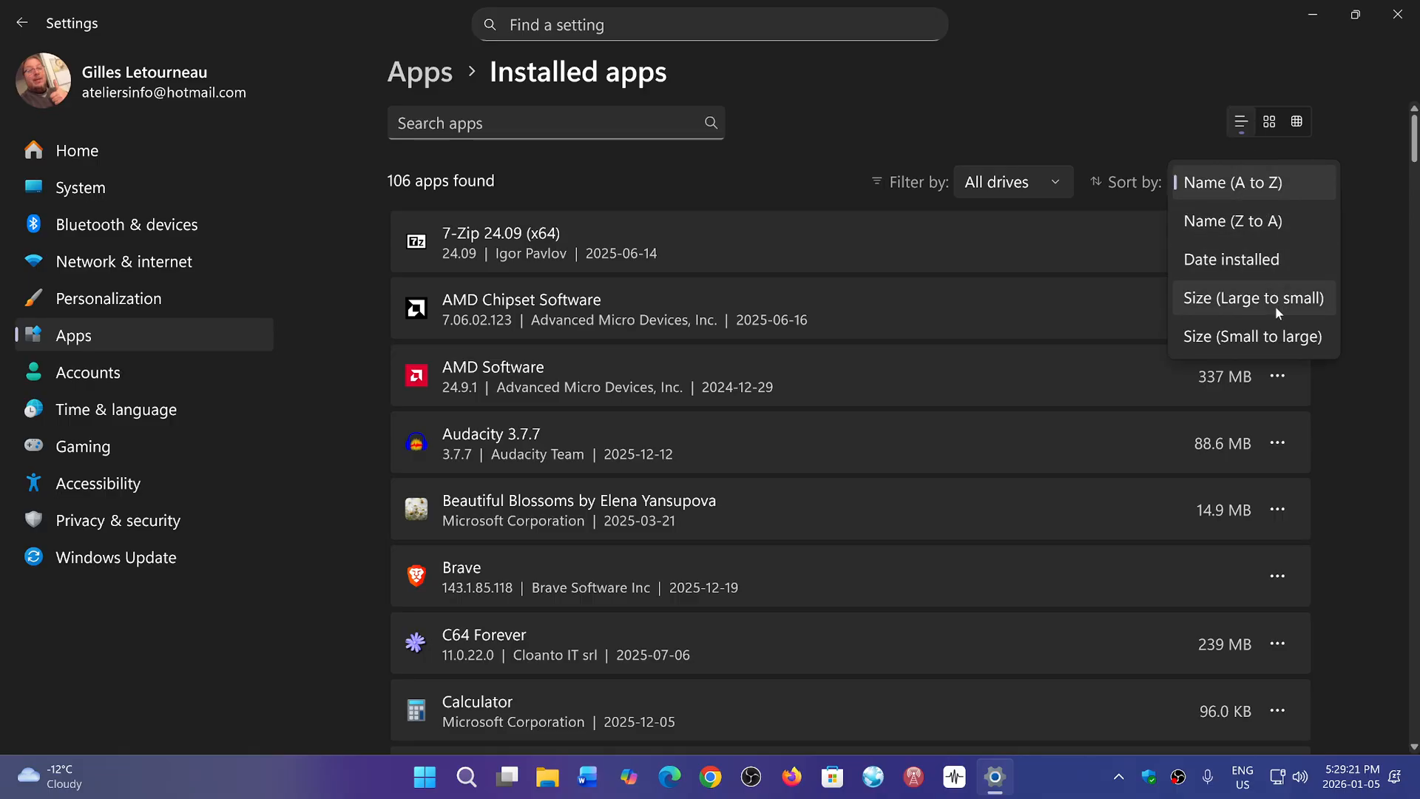
pyautogui.click(1253, 298)
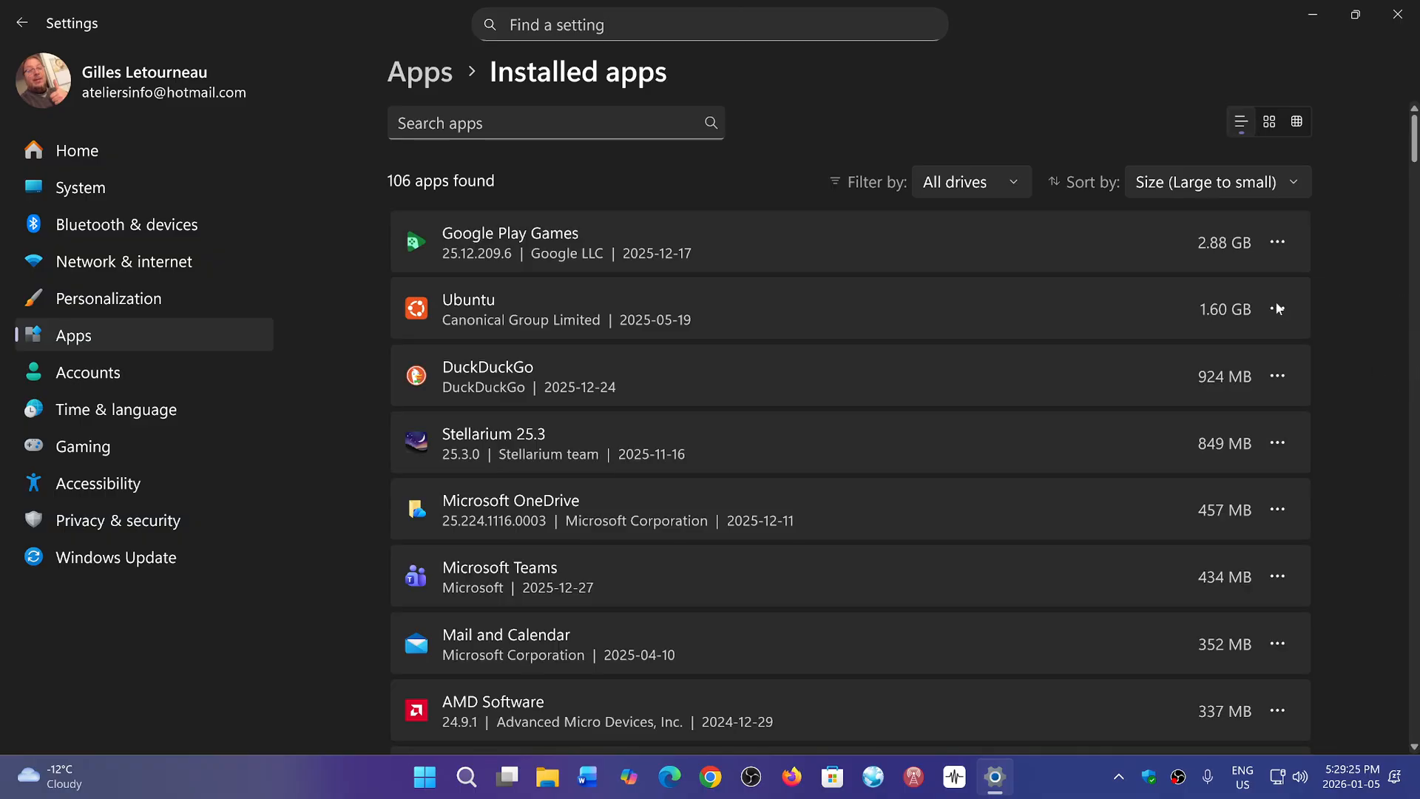
pyautogui.moveTo(1229, 252)
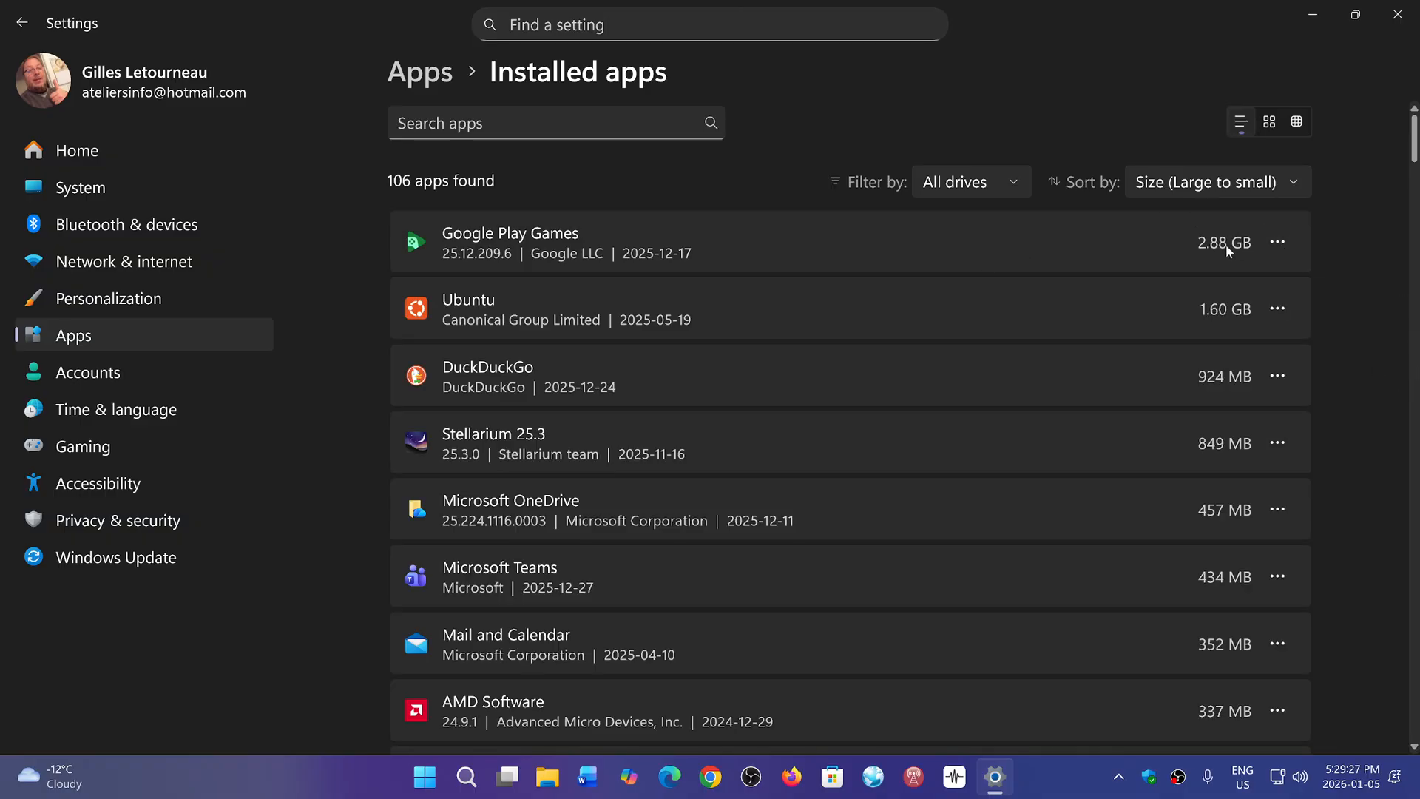
pyautogui.moveTo(1144, 308)
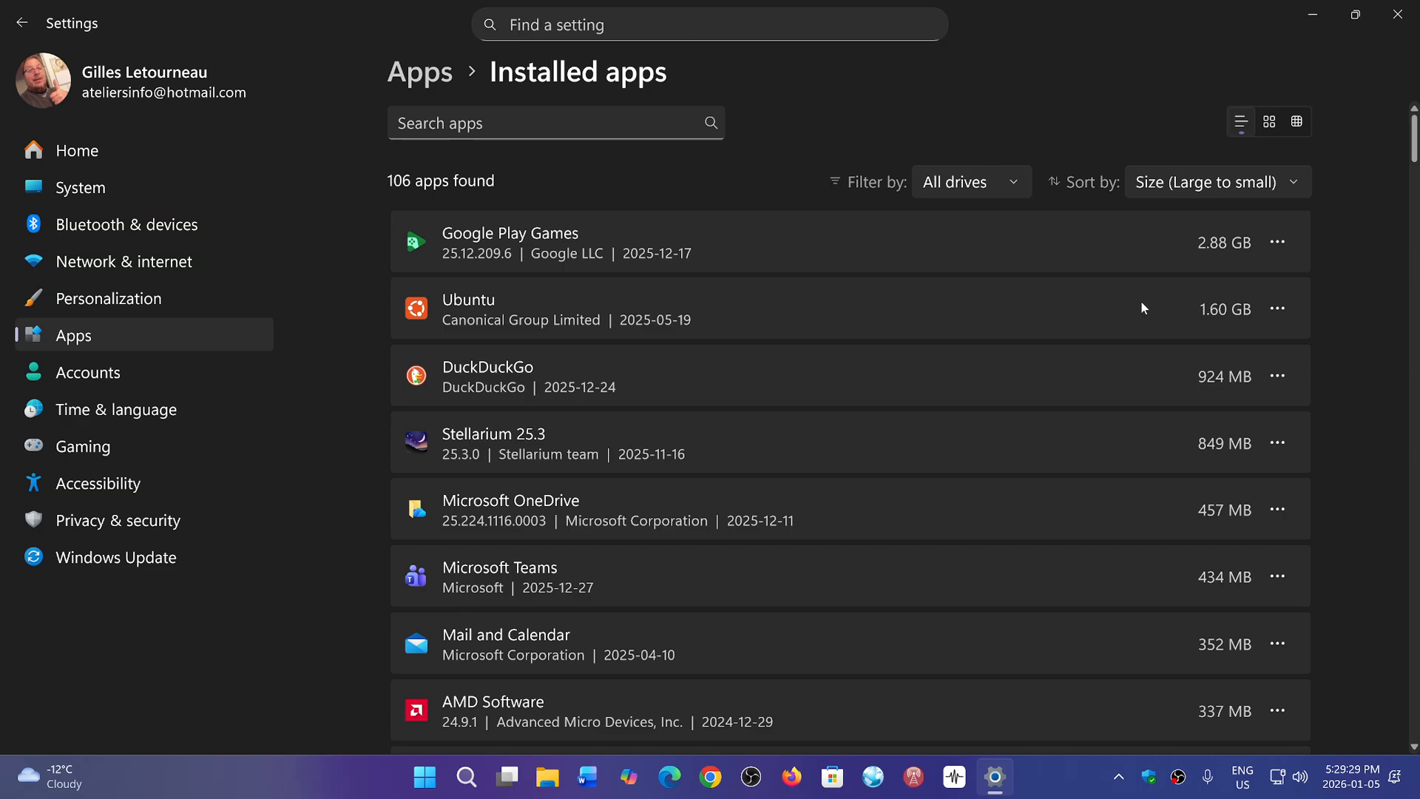
pyautogui.moveTo(1246, 324)
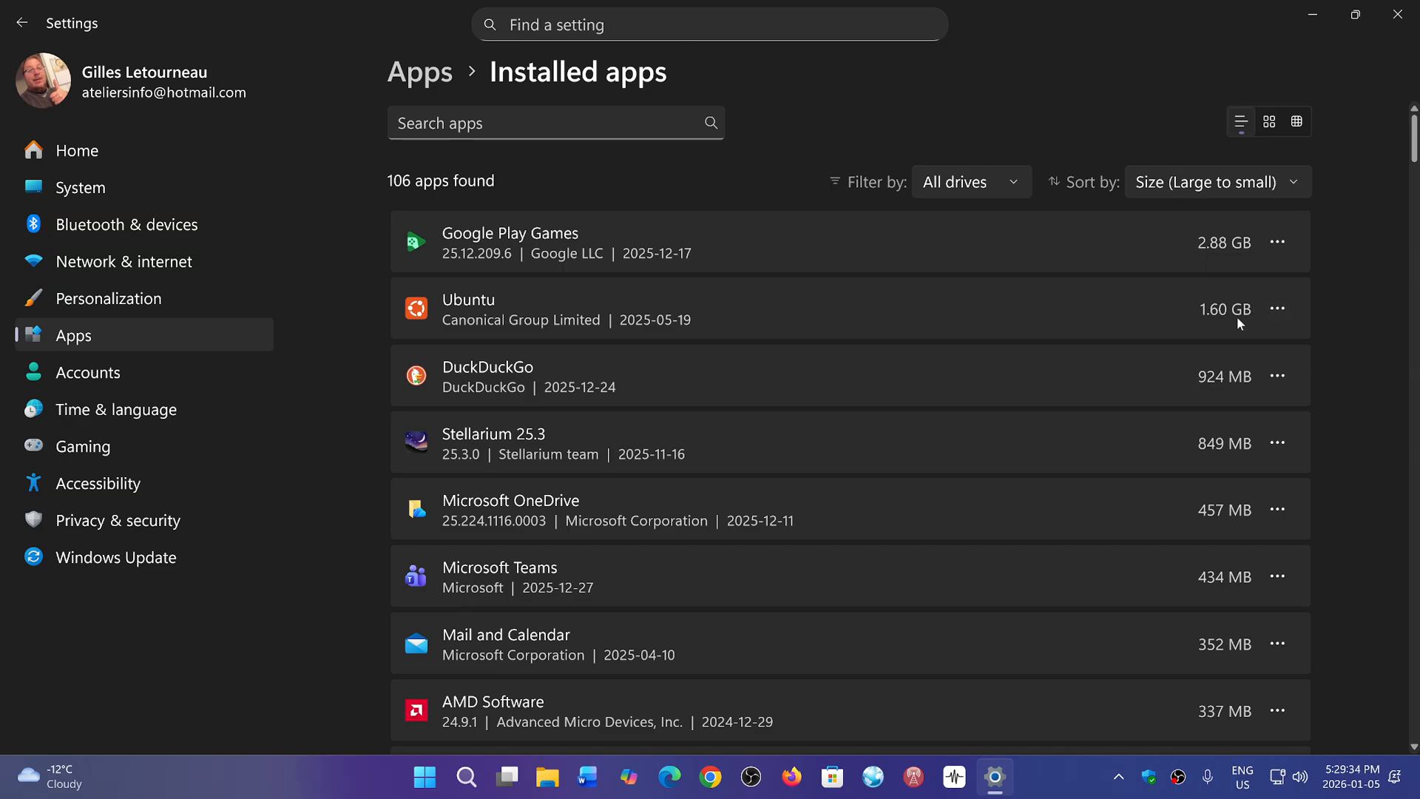
pyautogui.scroll(-3)
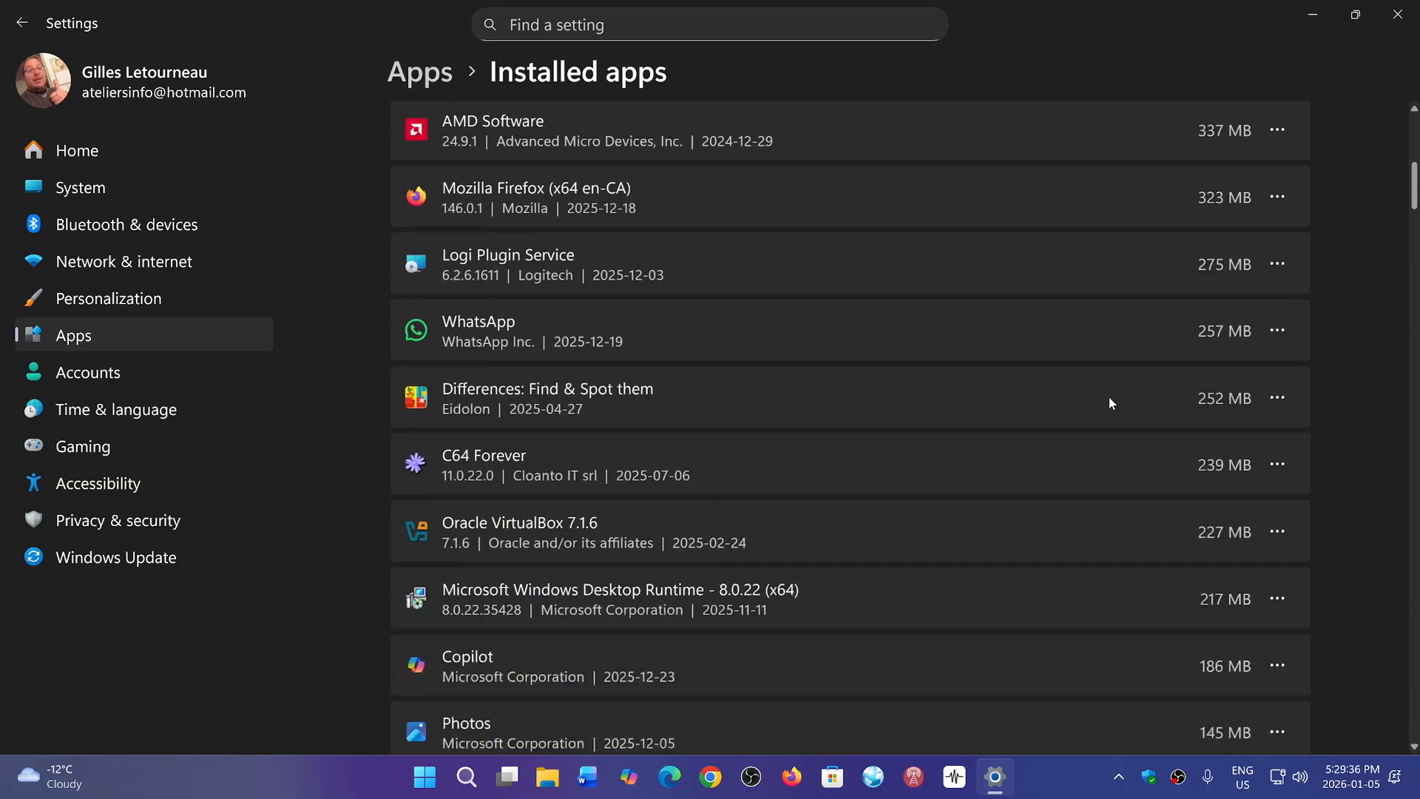
pyautogui.scroll(-3)
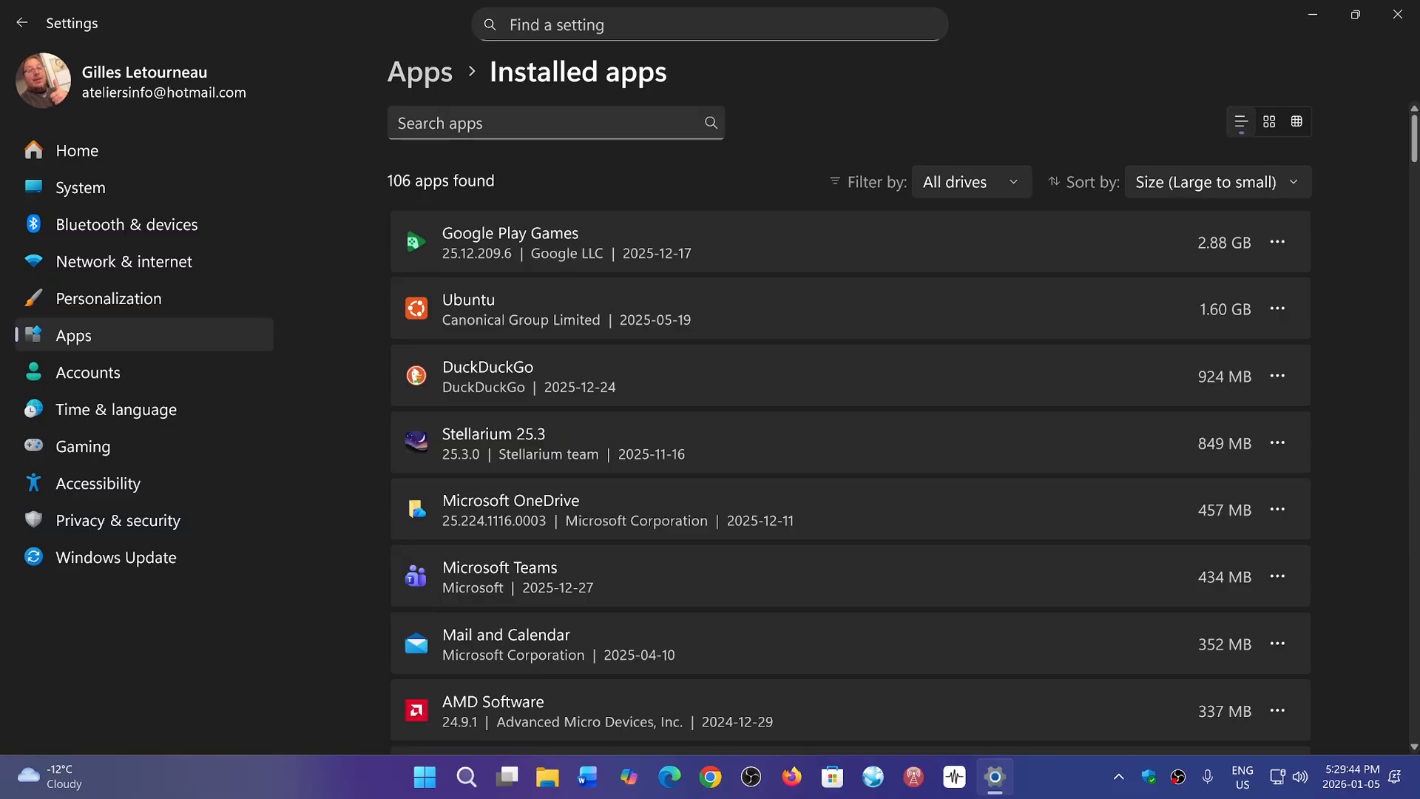
pyautogui.moveTo(302, 61)
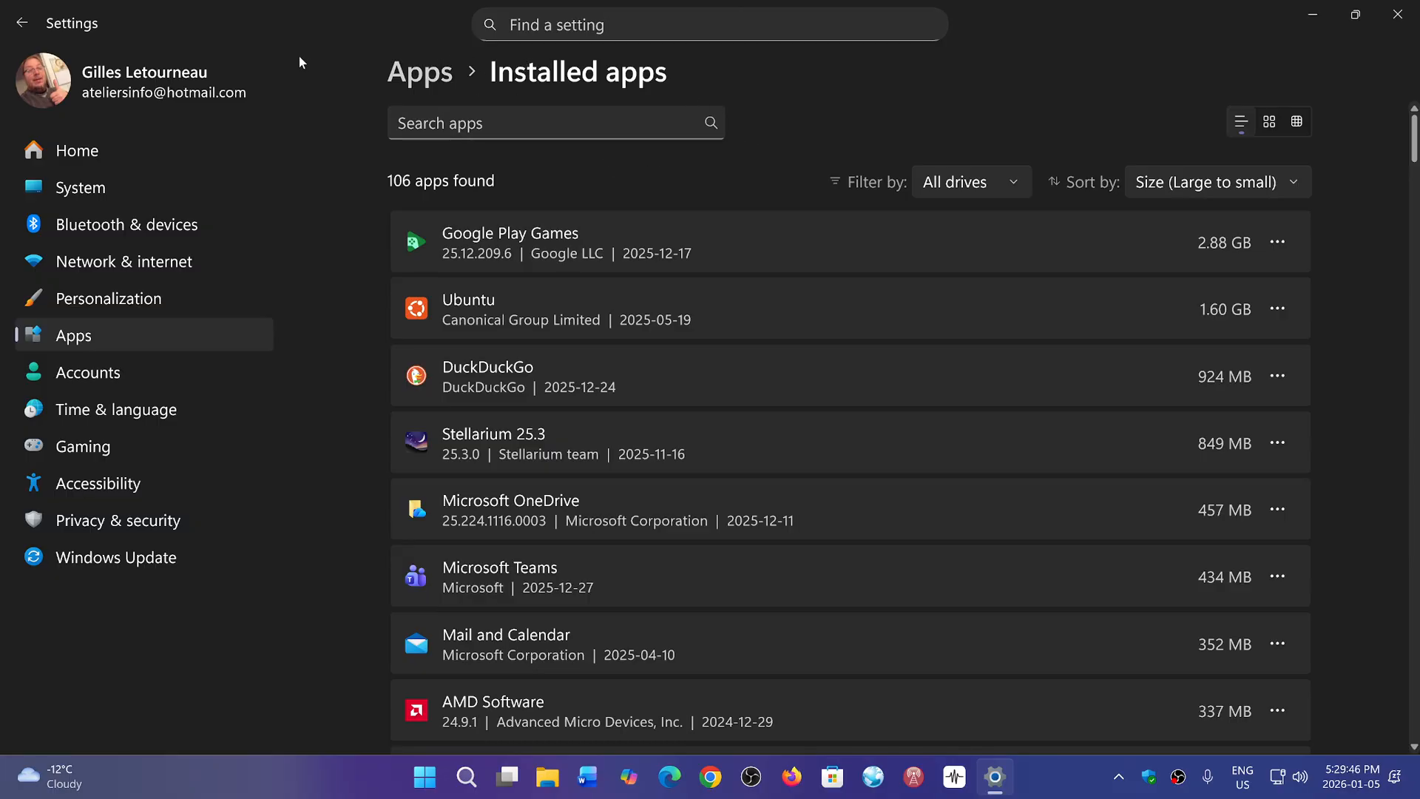
# Go back to Apps and switch to the System page for AMDminipc.
pyautogui.click(22, 22)
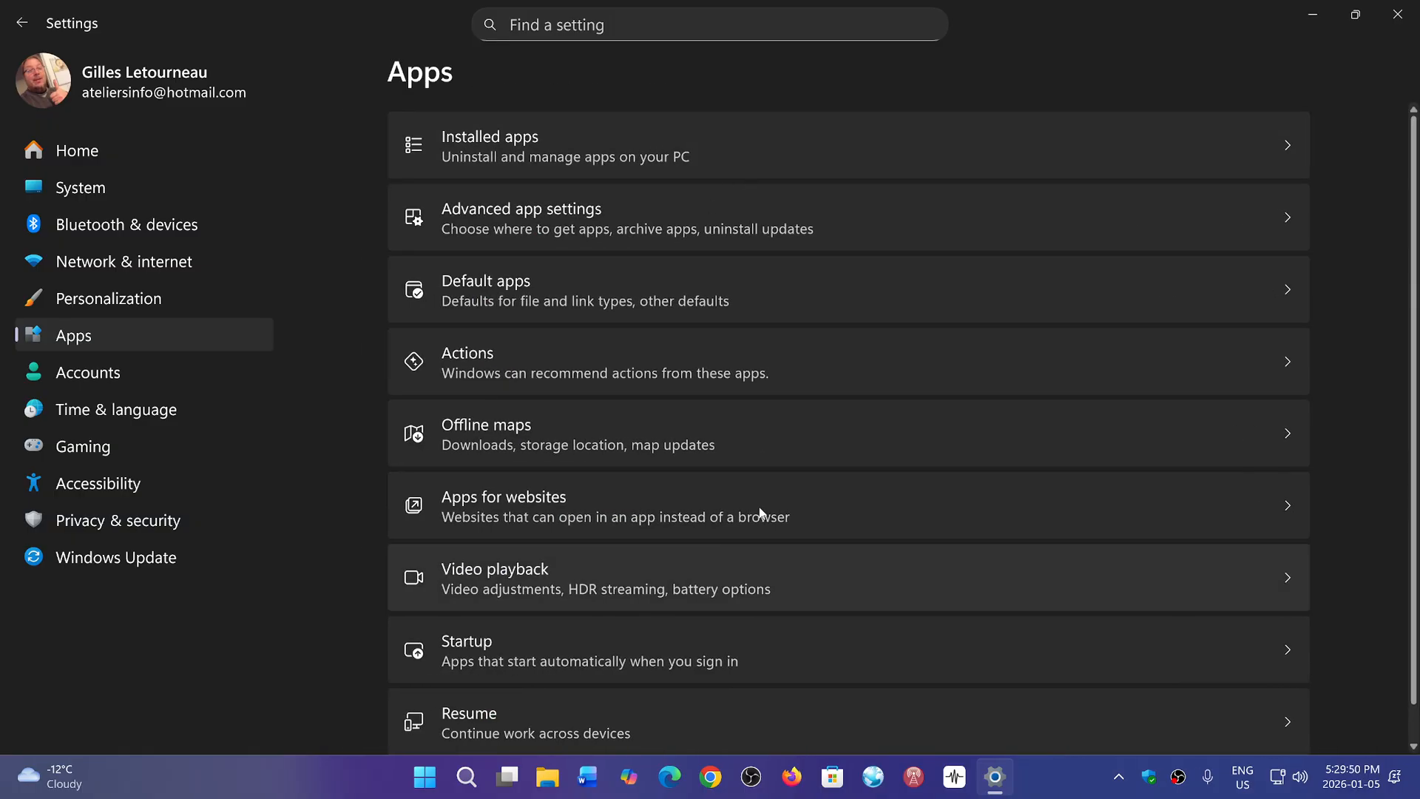
pyautogui.moveTo(1058, 408)
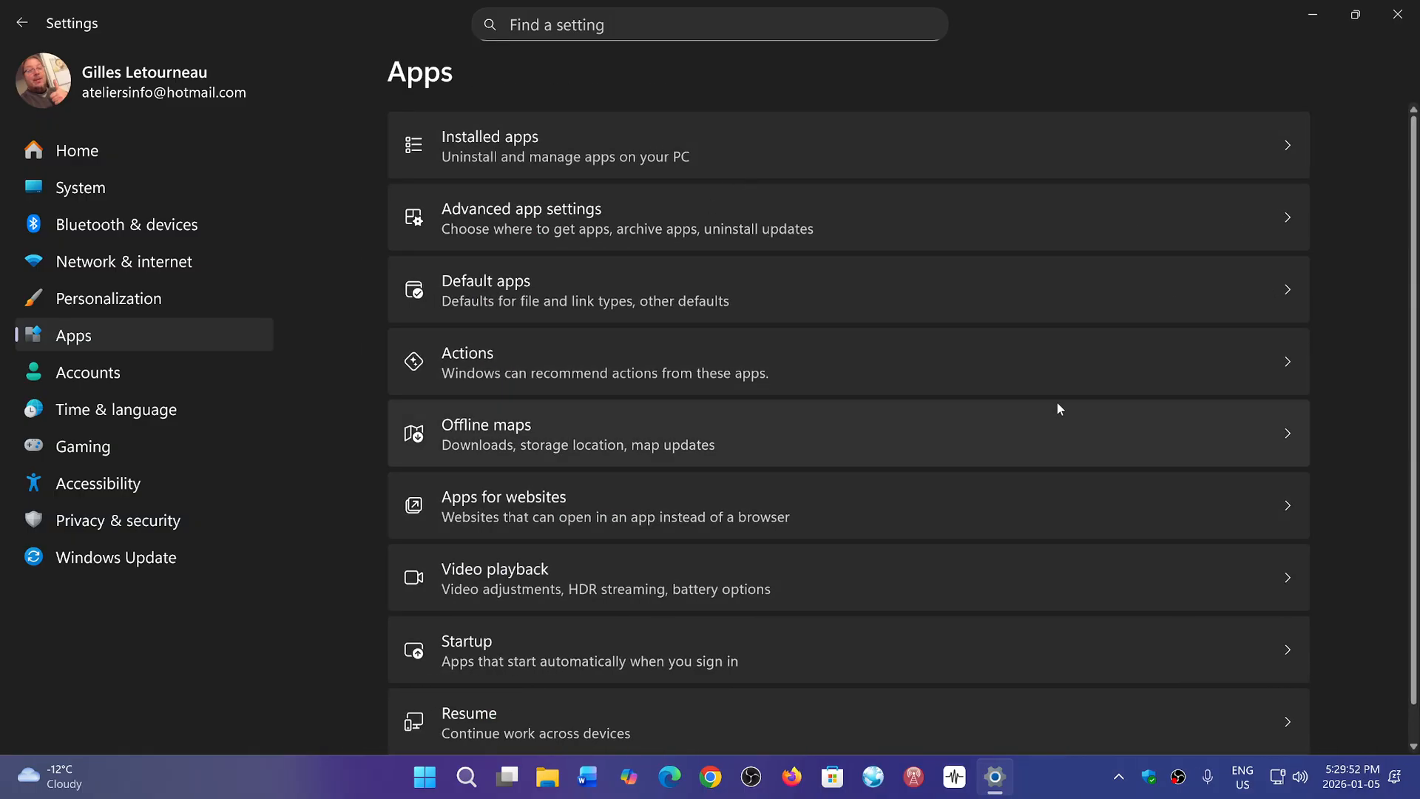
pyautogui.click(80, 188)
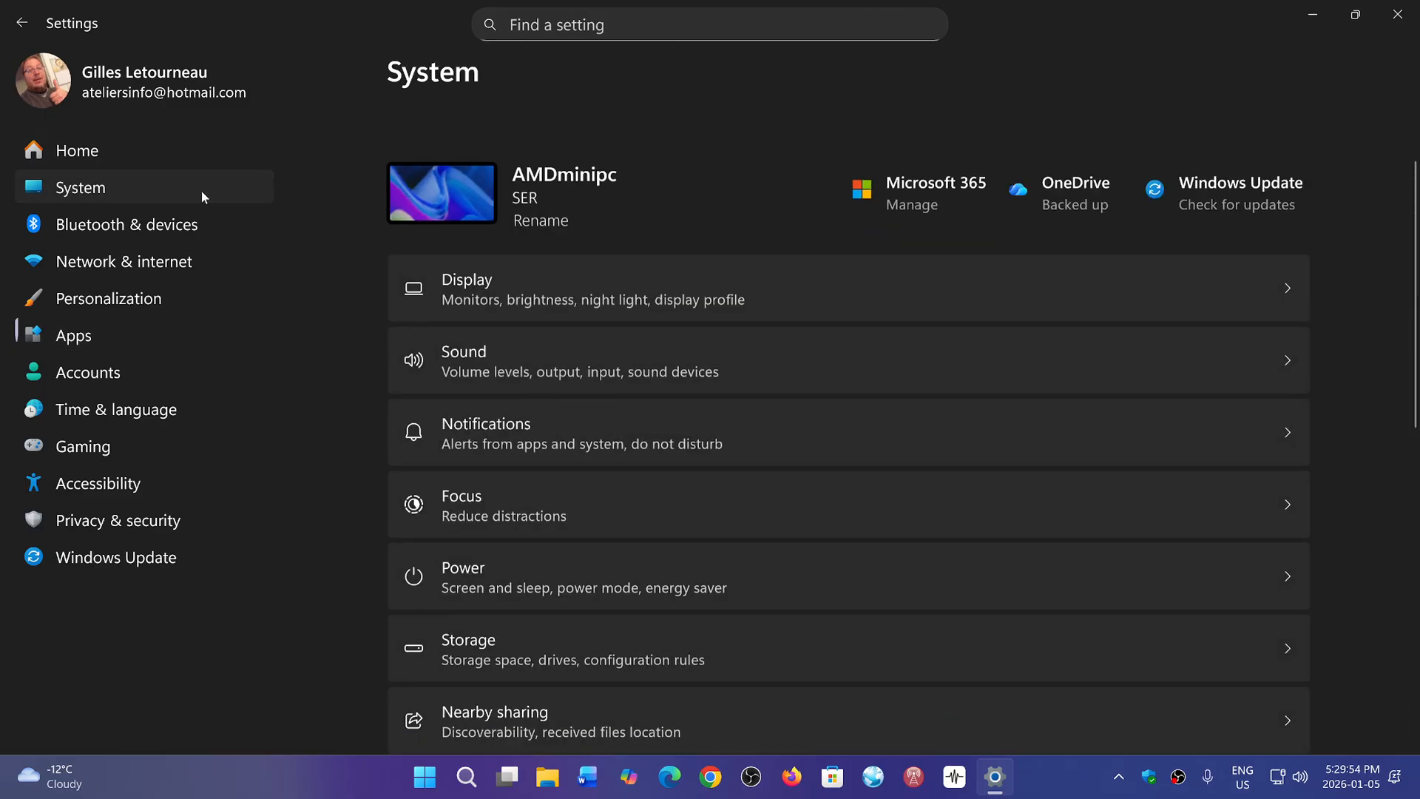